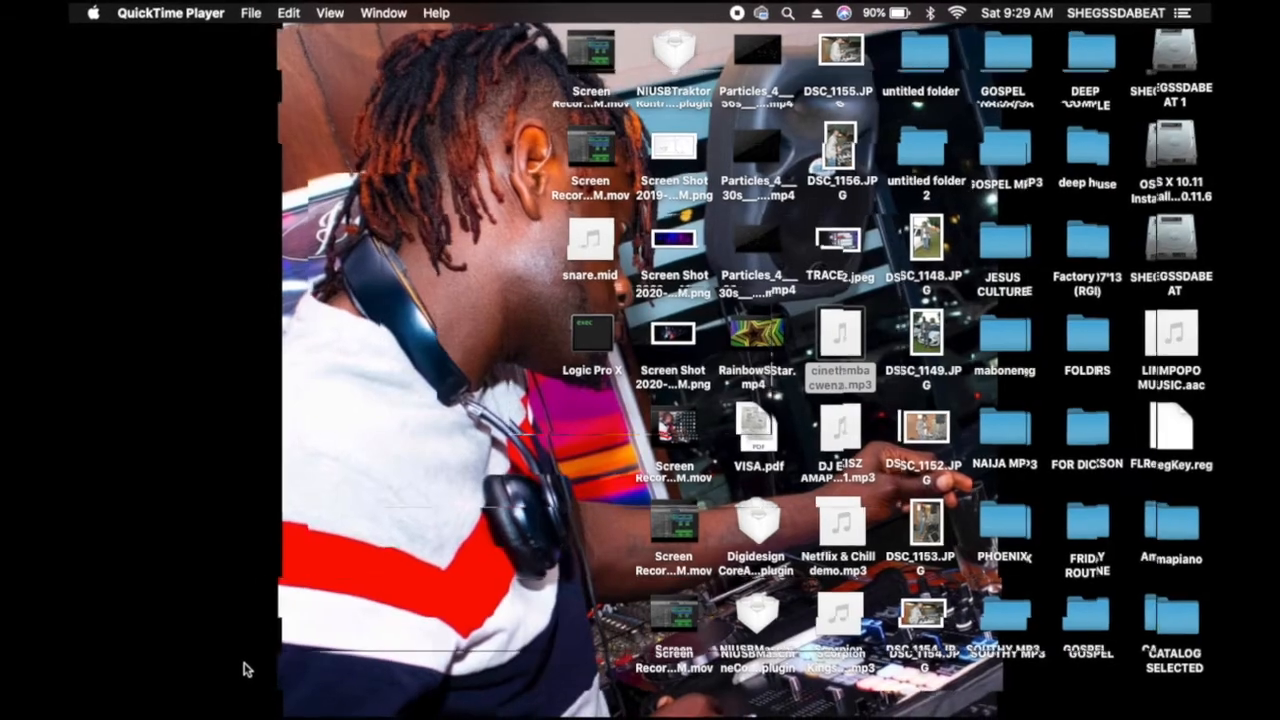
- Bring Logic Pro with the STARTER project to the front from the Dock
left_click(108, 632)
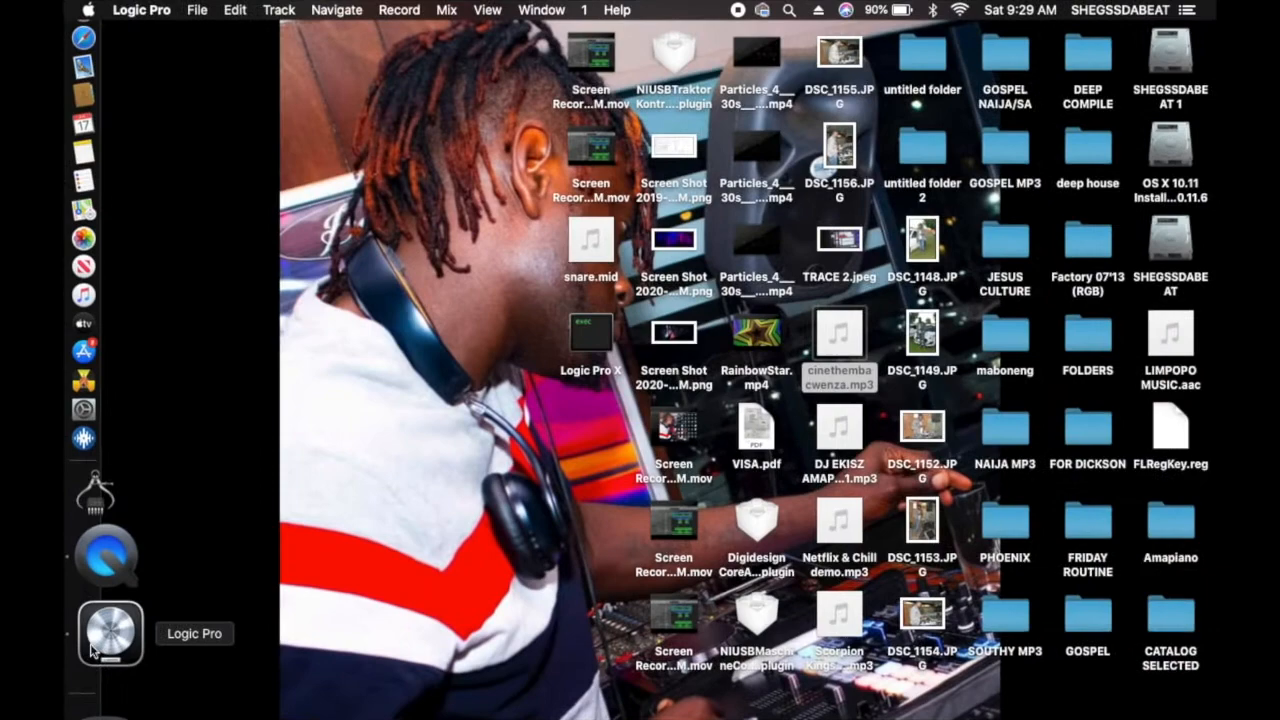
left_click(108, 632)
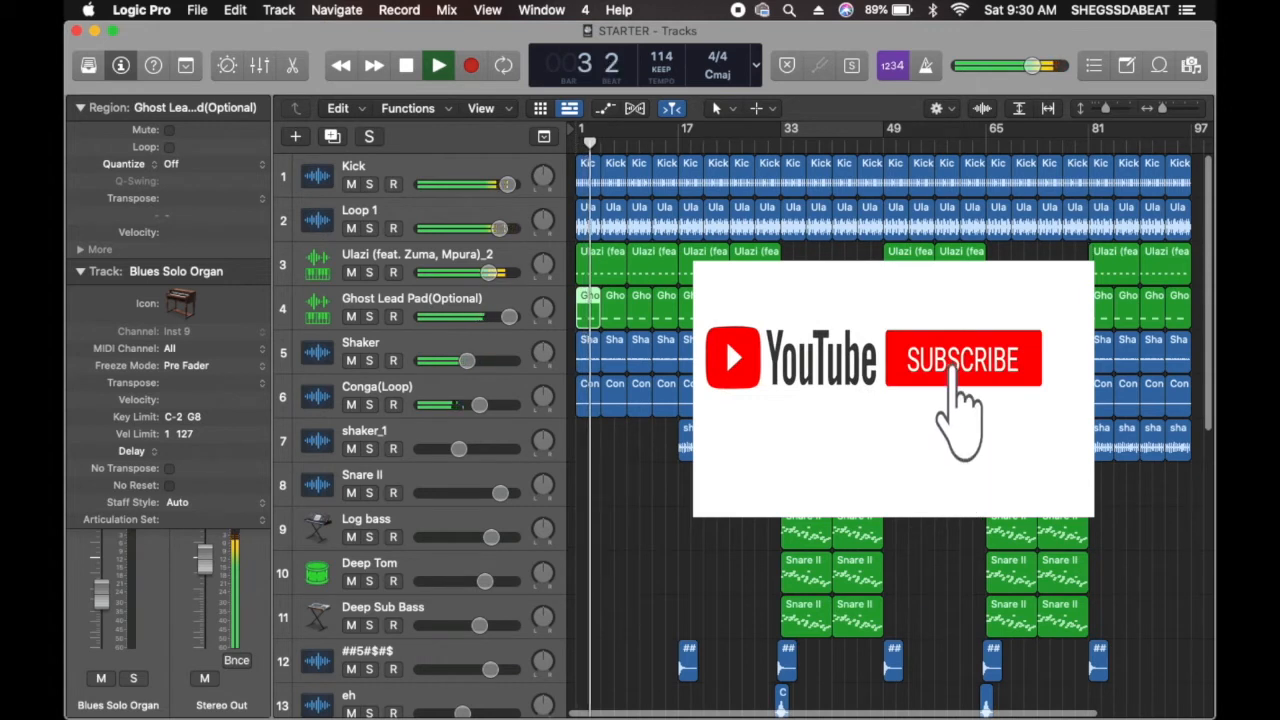
left_click(964, 358)
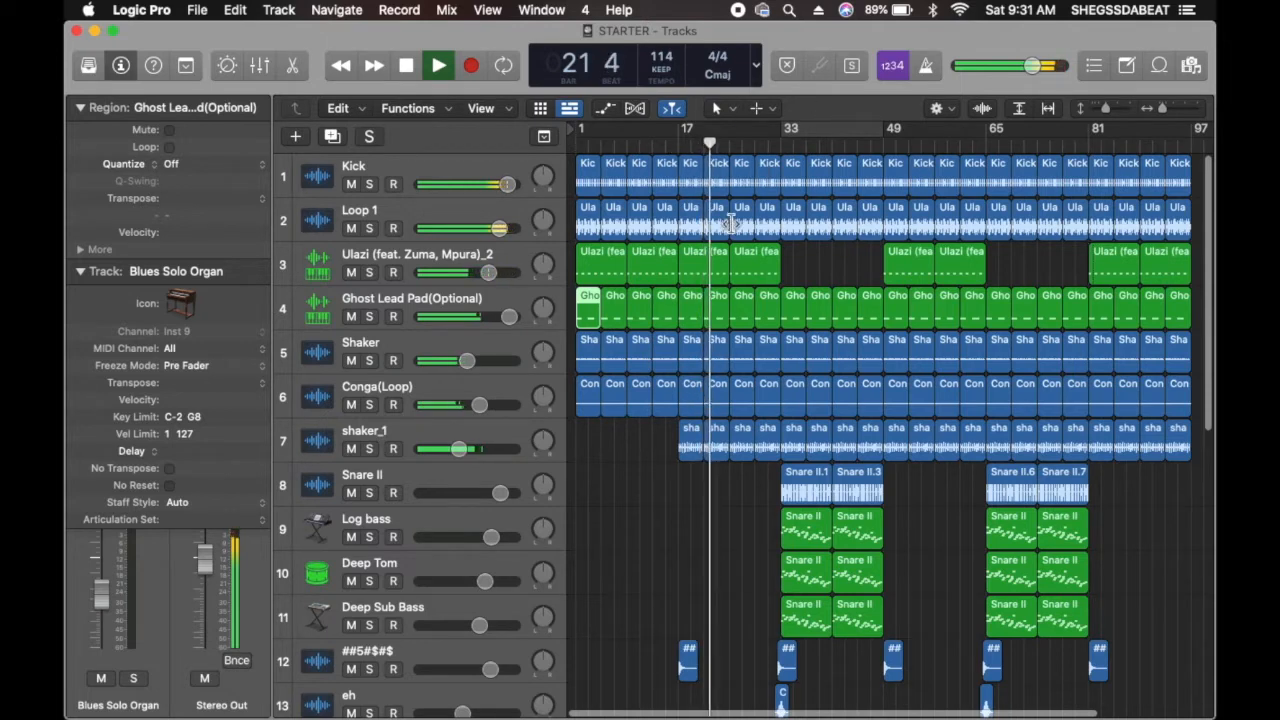
left_click(768, 140)
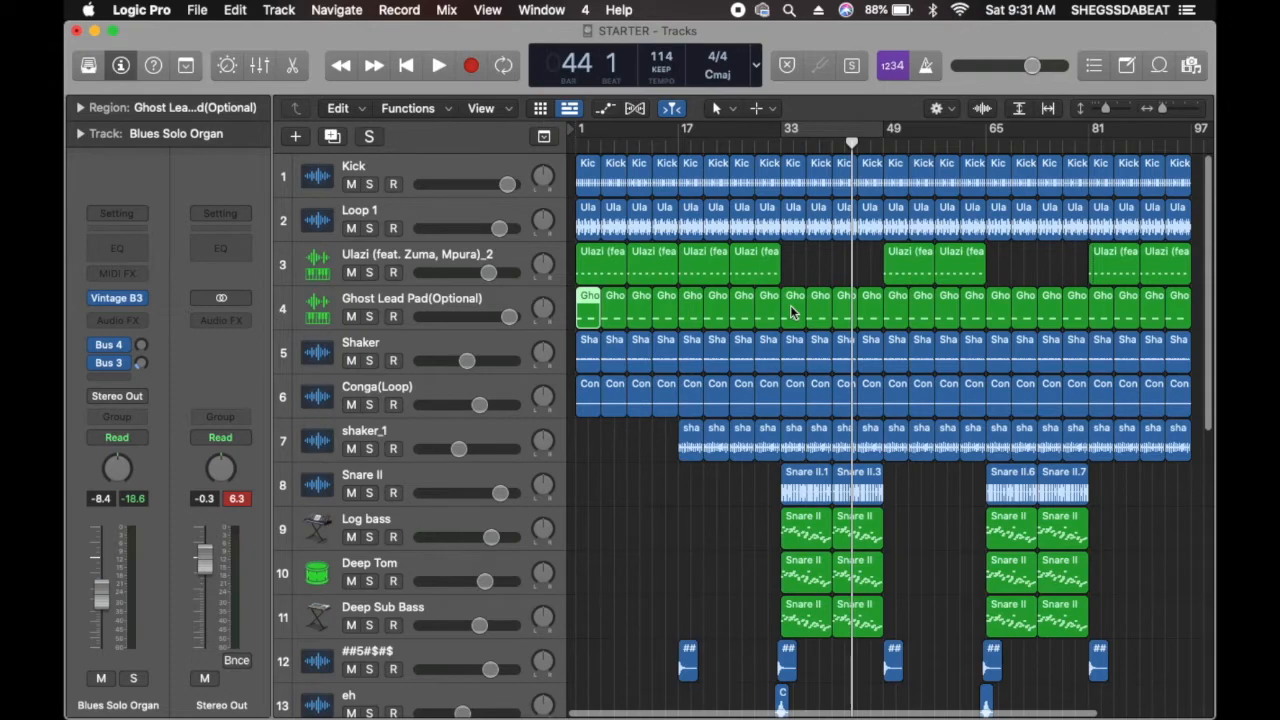
scroll("down", 3)
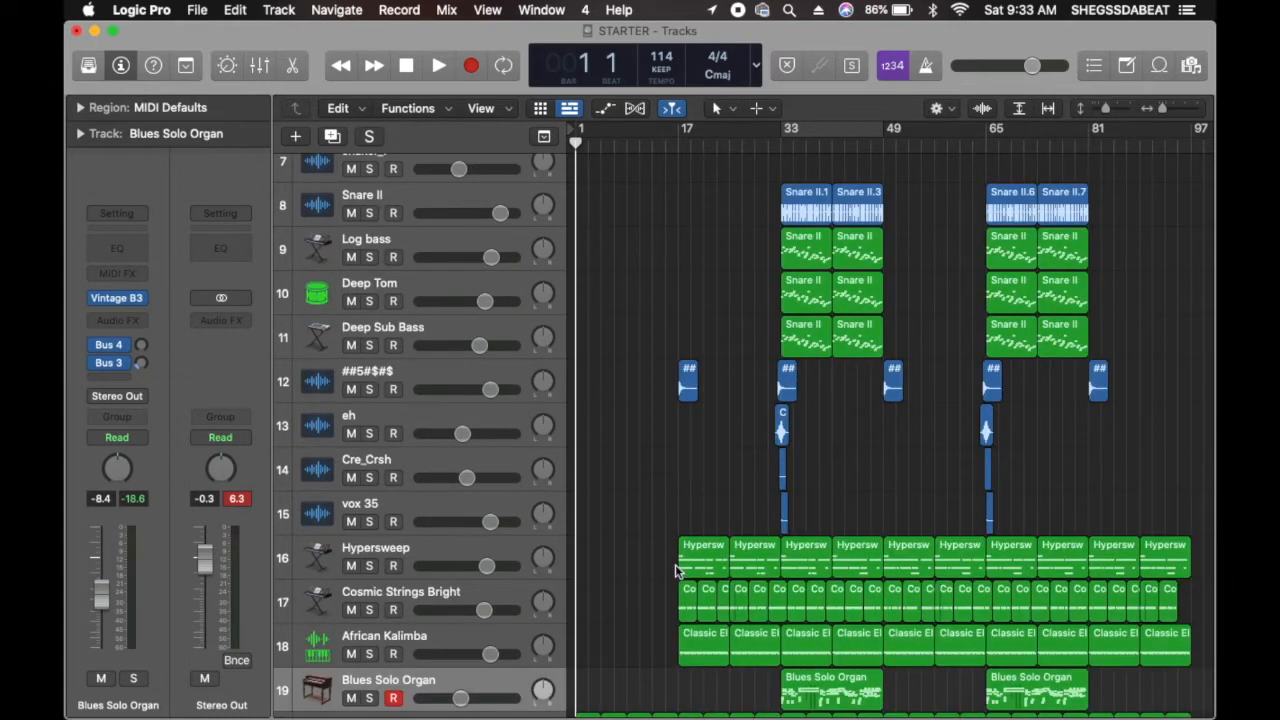
mouse_move(696, 556)
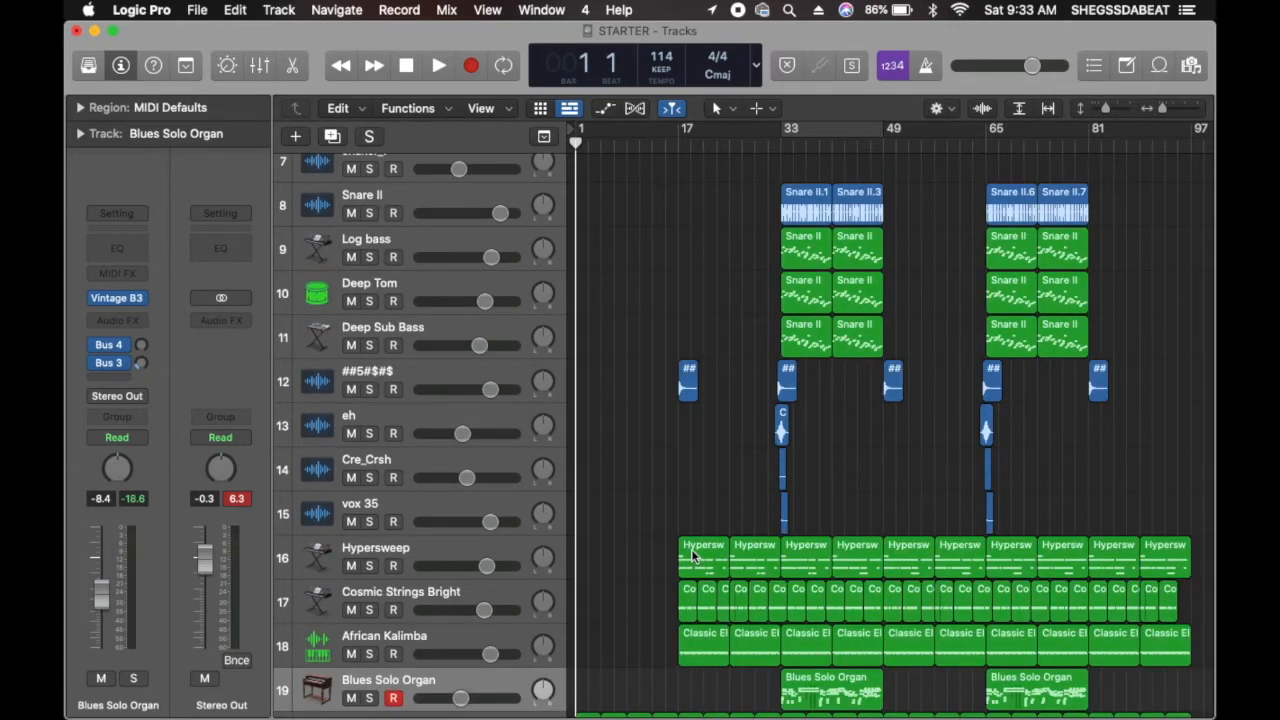
- Save the Hypersweep region to the loop library as a tempo-following loop named amapiano Hypersweep
left_click(700, 556)
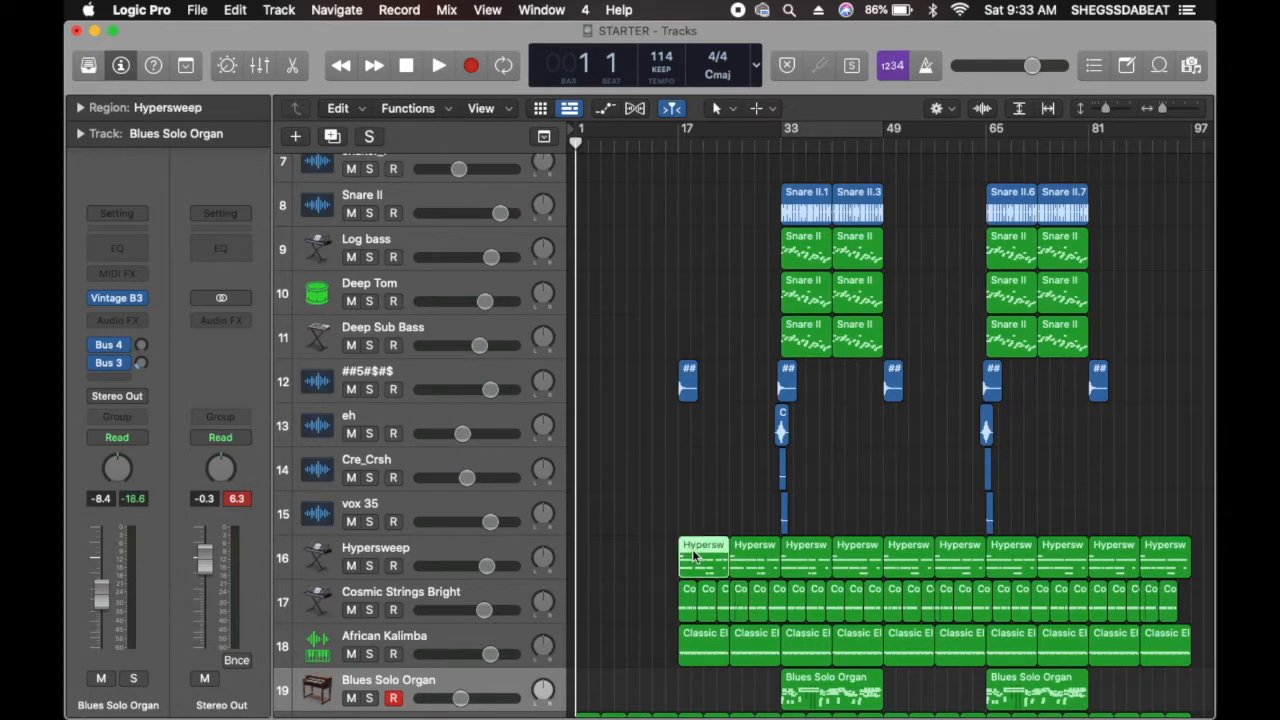
right_click(696, 552)
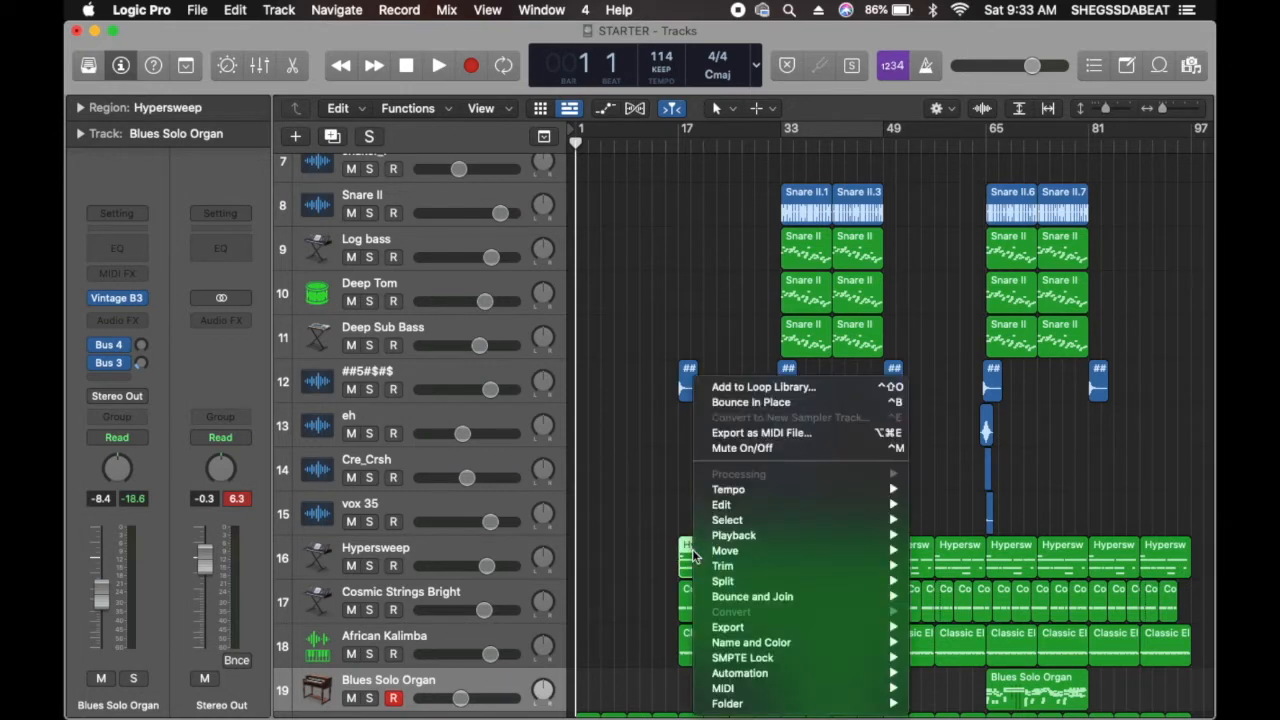
mouse_move(742, 336)
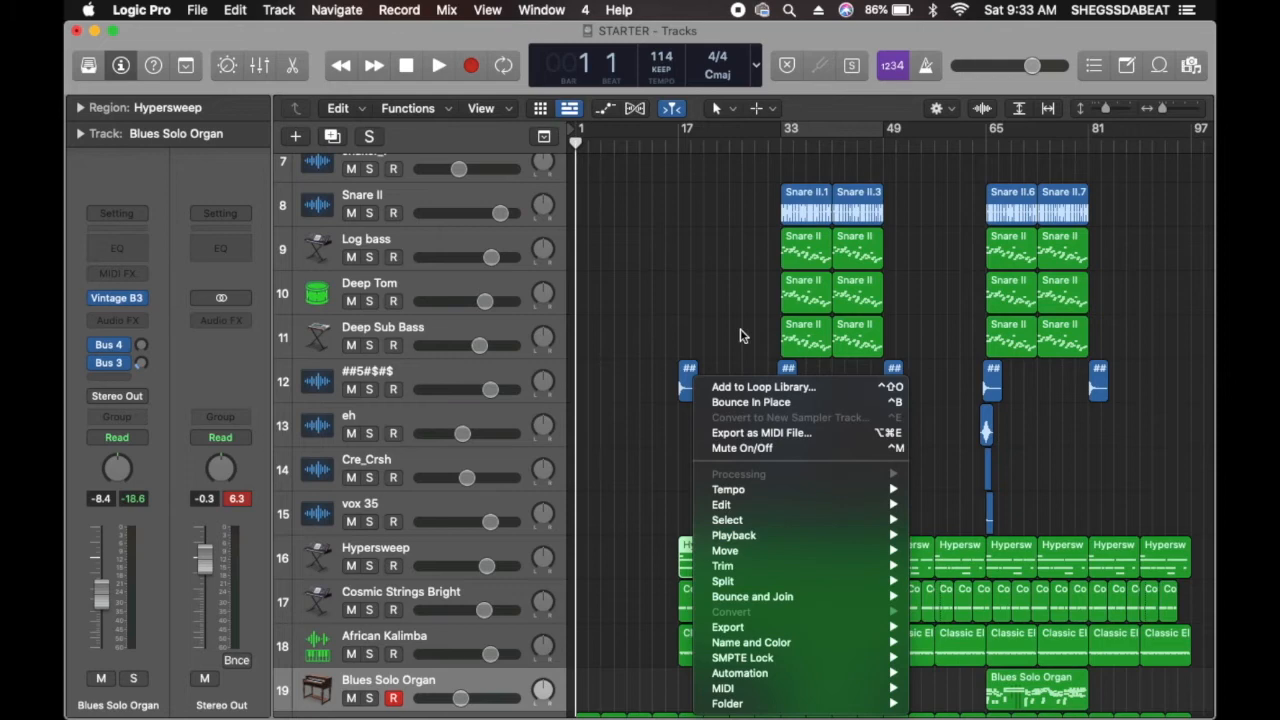
mouse_move(760, 388)
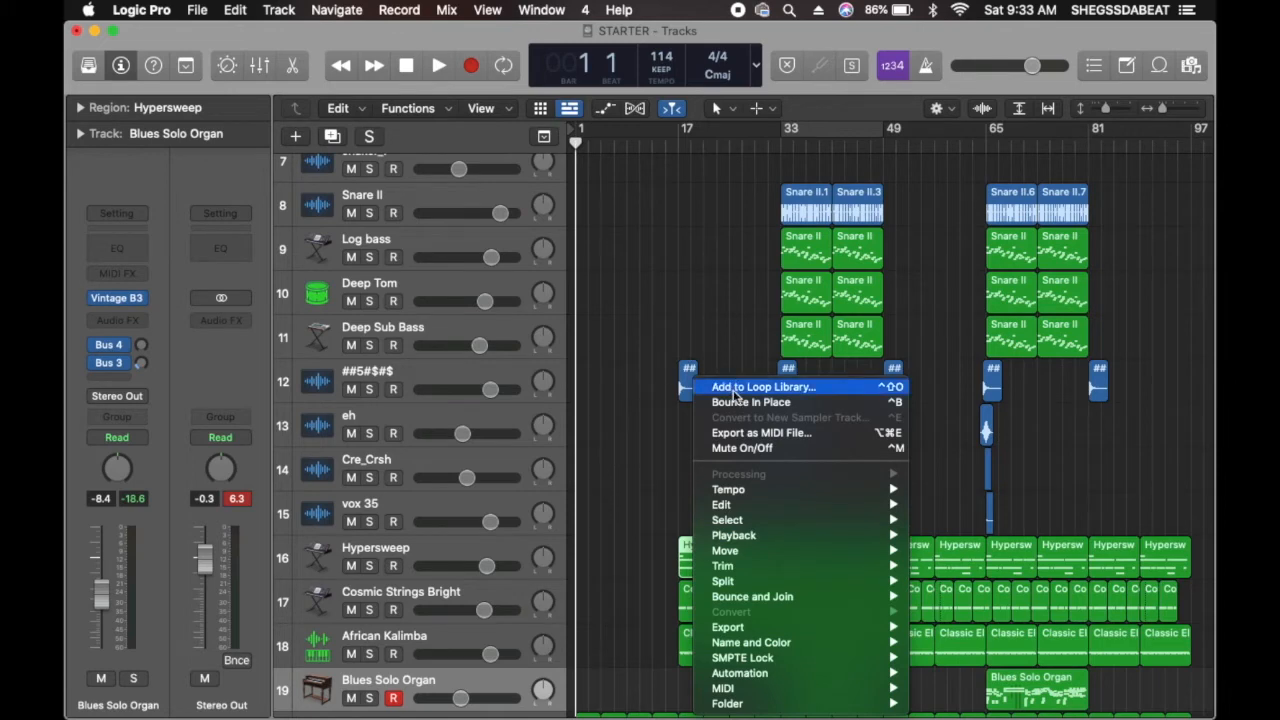
left_click(762, 388)
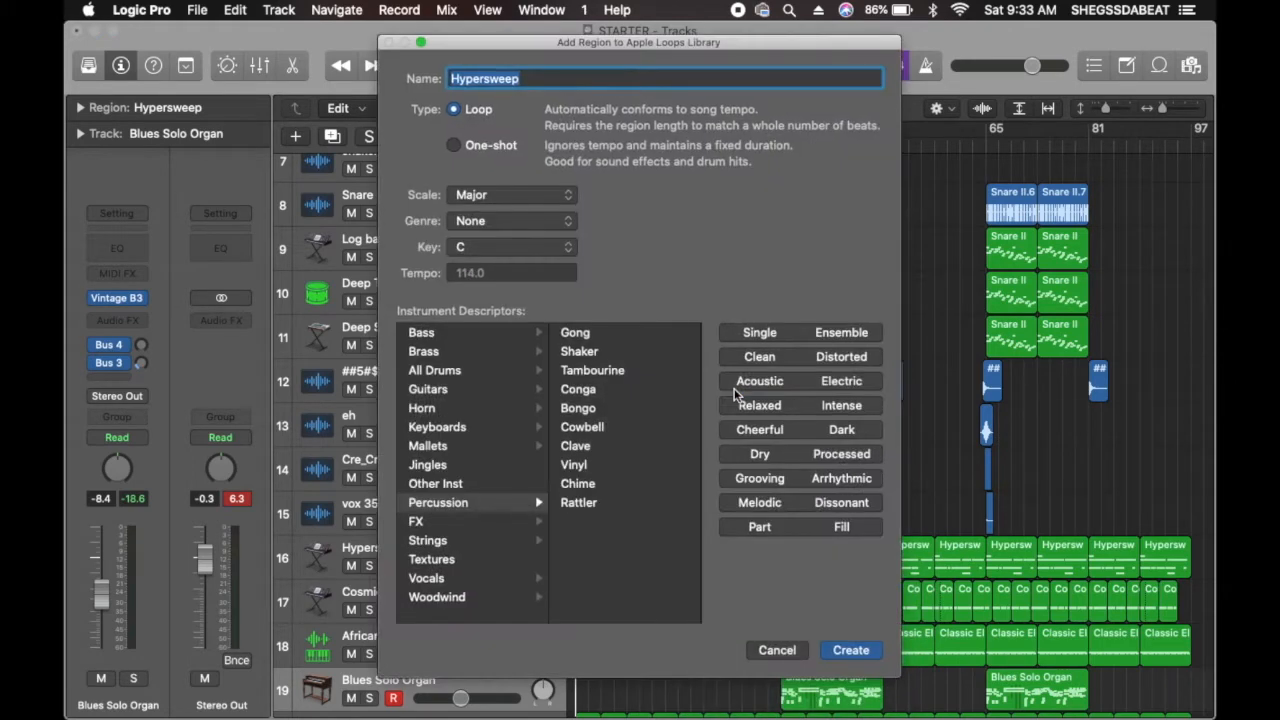
mouse_move(442, 380)
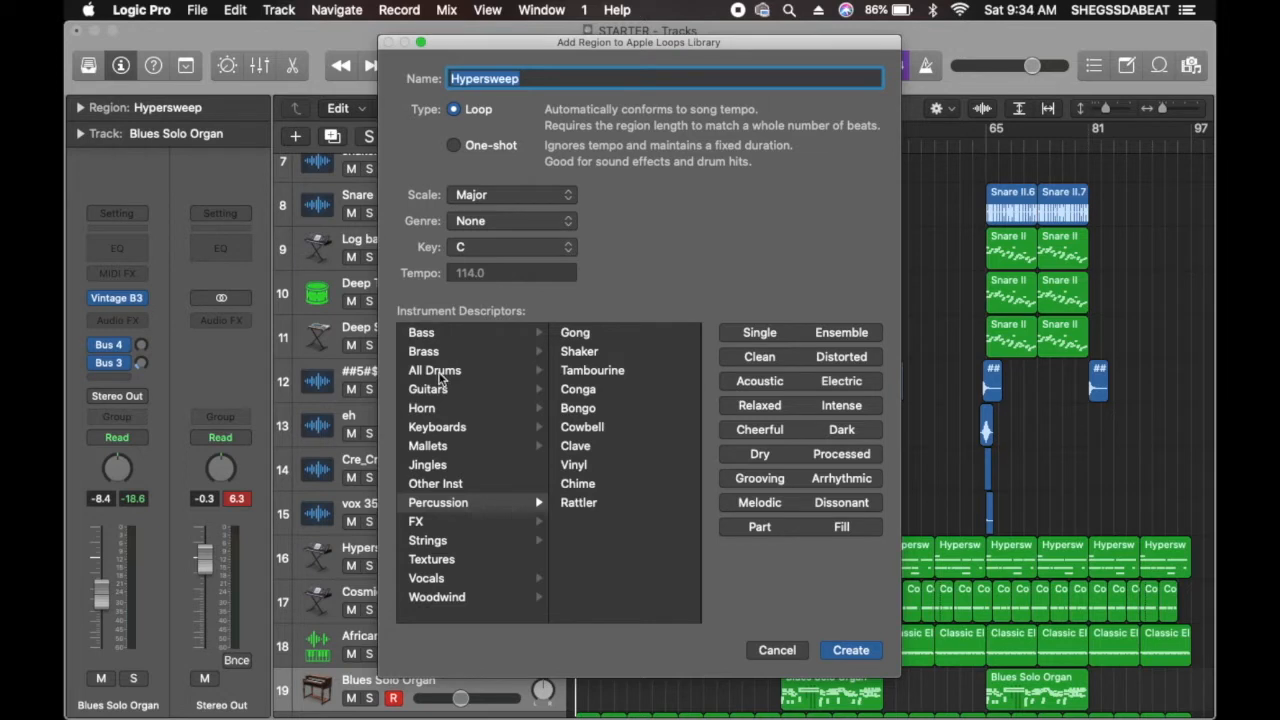
mouse_move(460, 352)
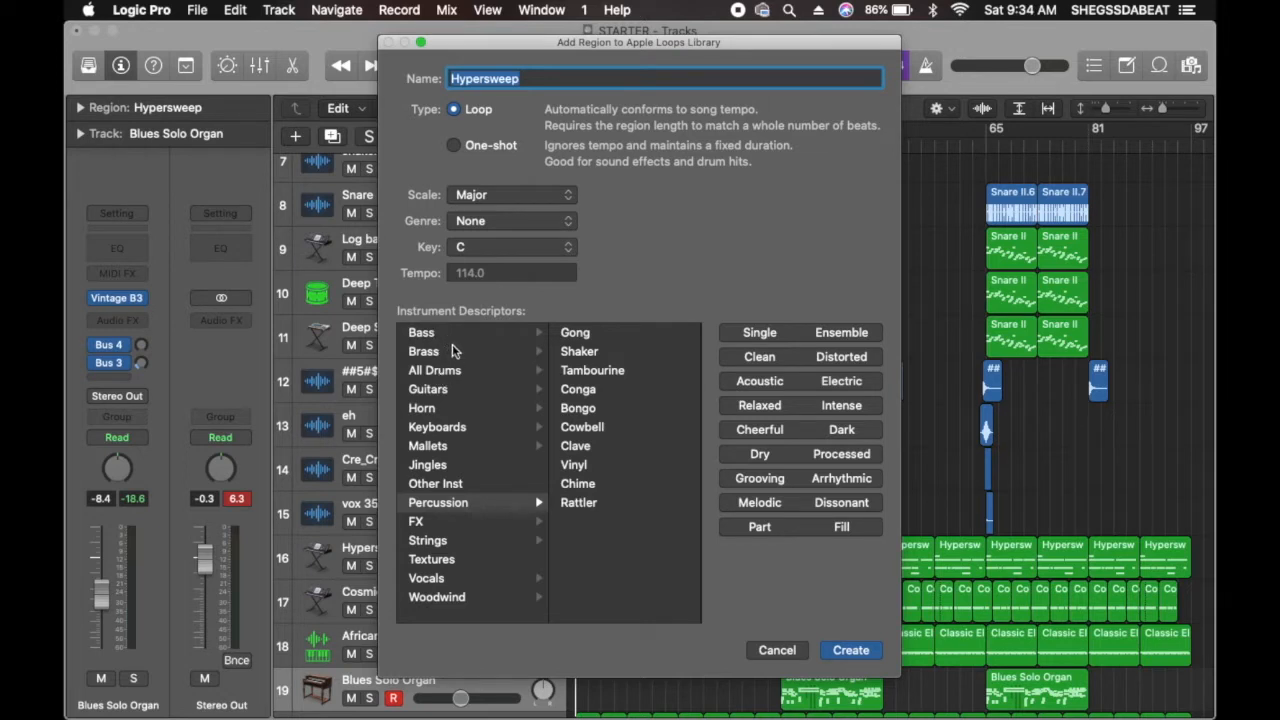
mouse_move(456, 572)
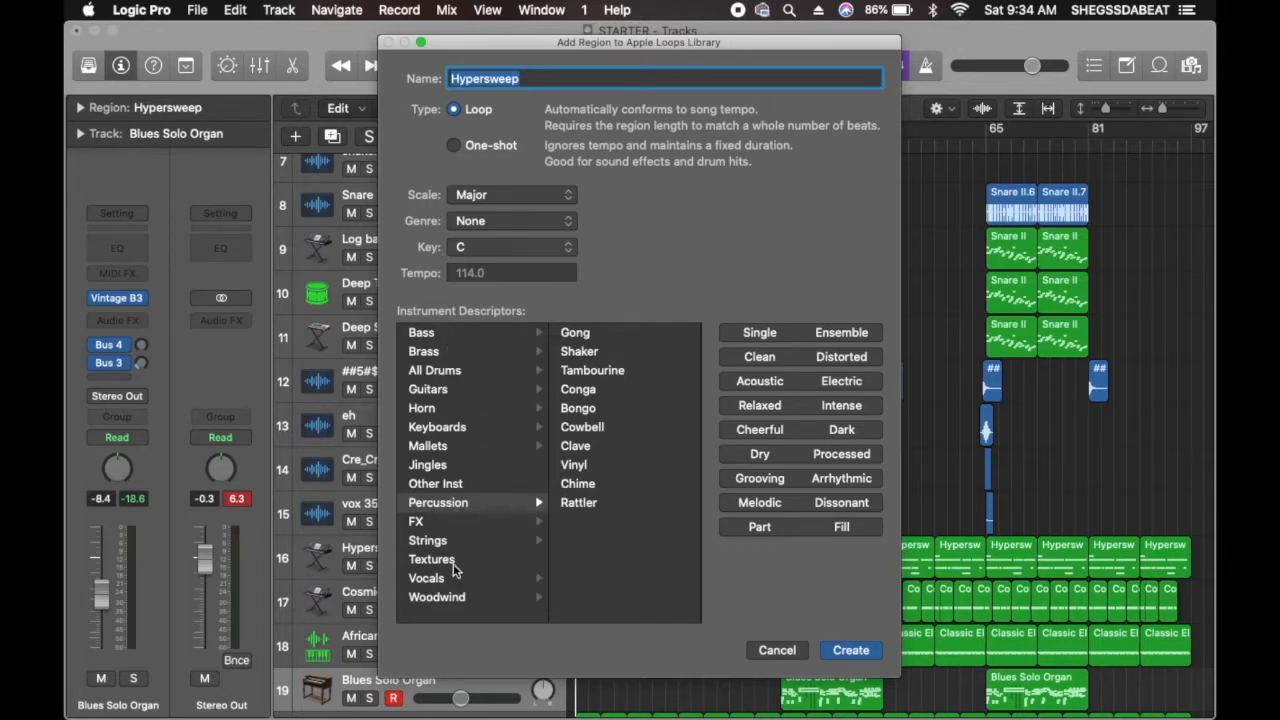
mouse_move(460, 428)
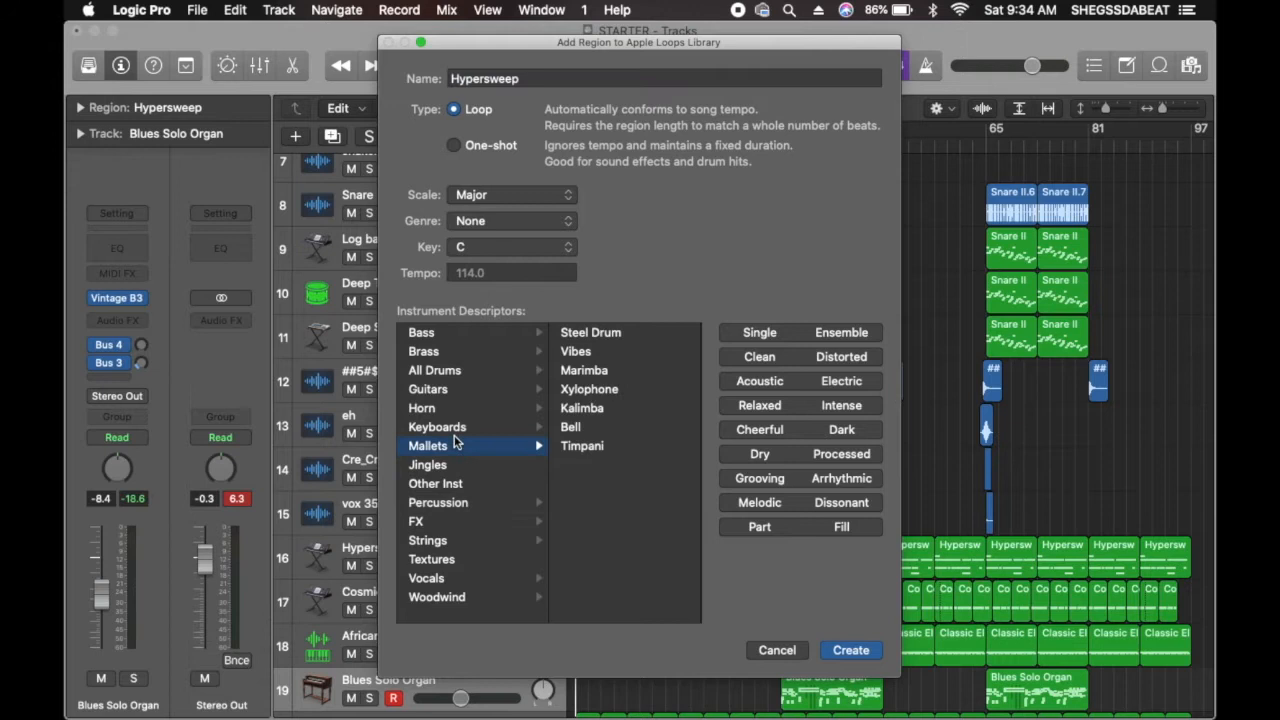
mouse_move(470, 578)
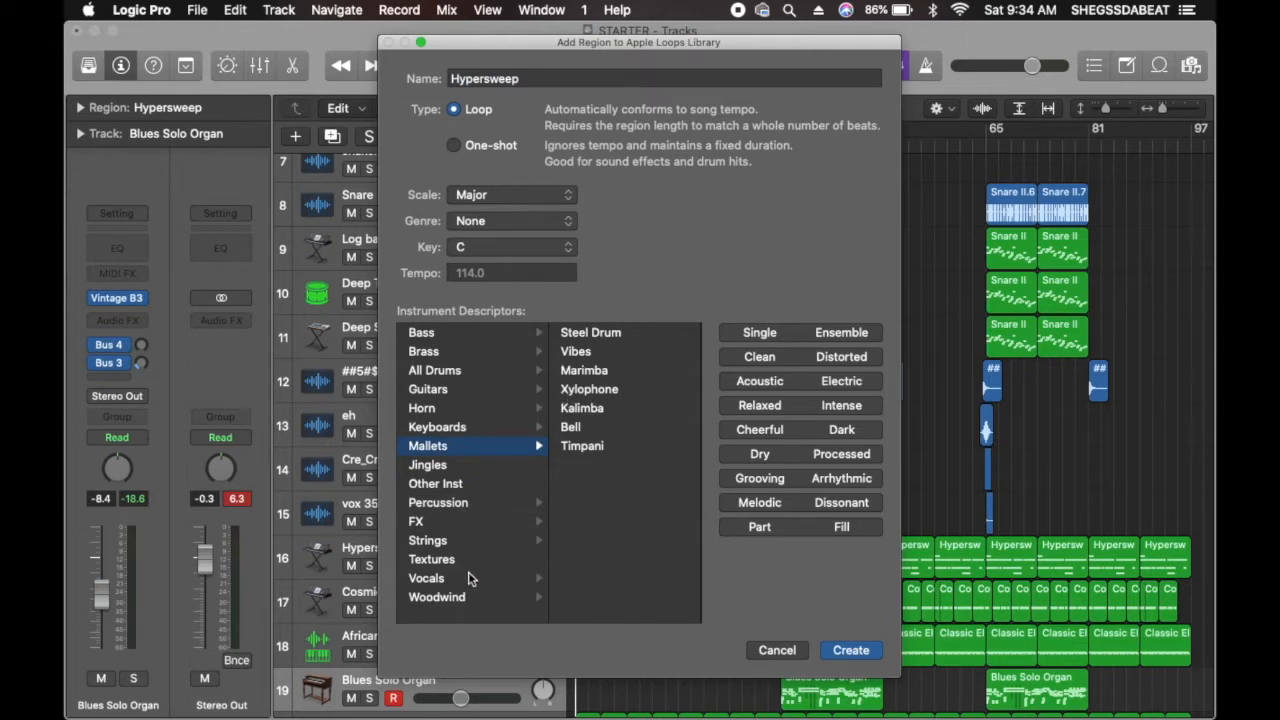
mouse_move(744, 480)
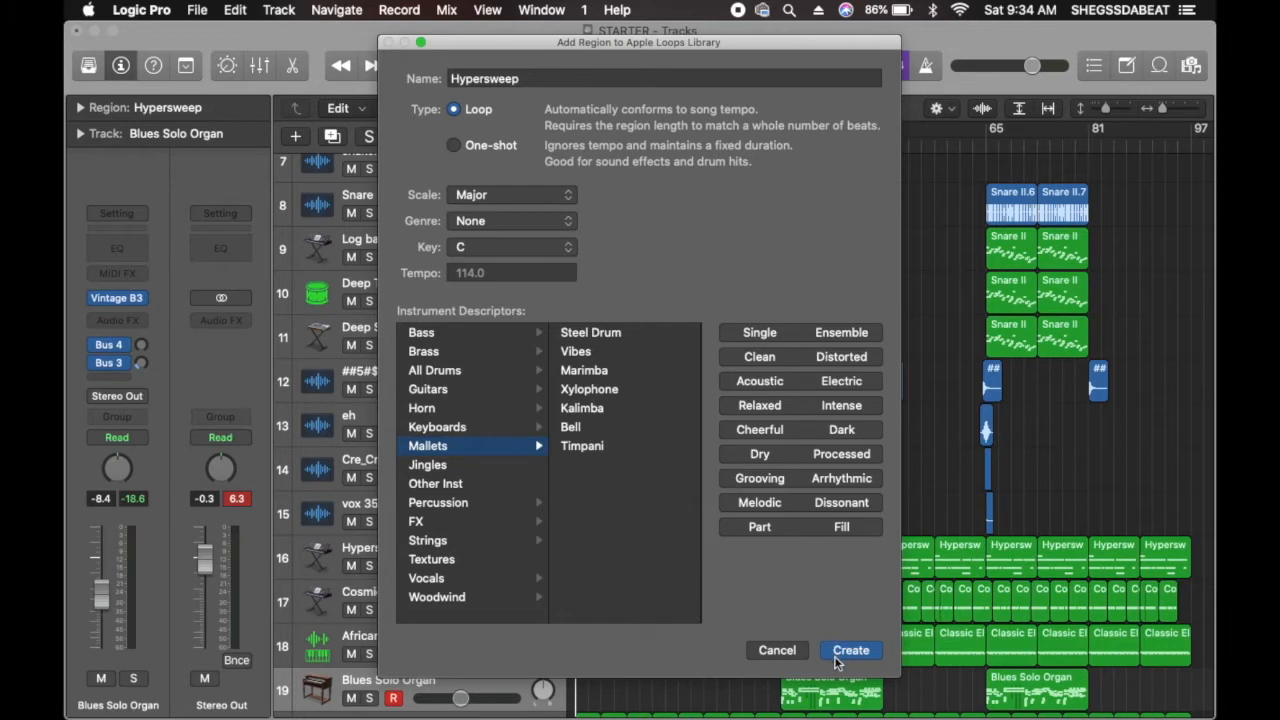
mouse_move(464, 448)
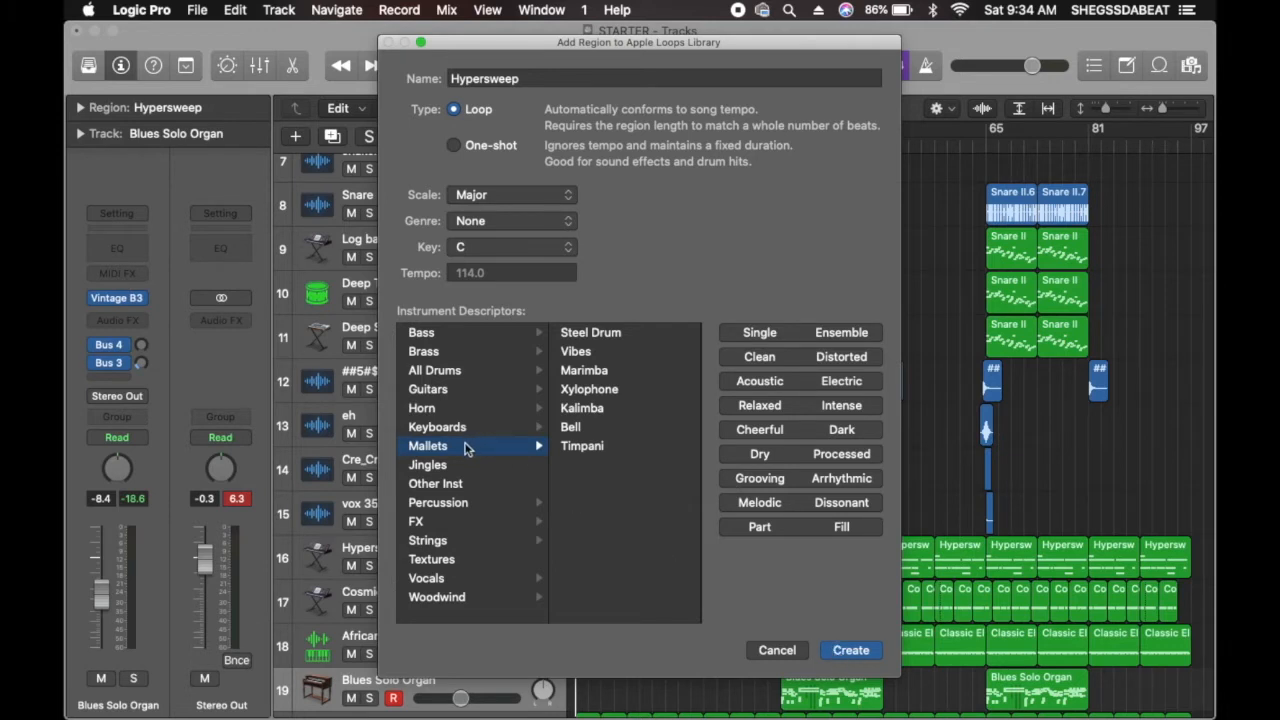
mouse_move(524, 444)
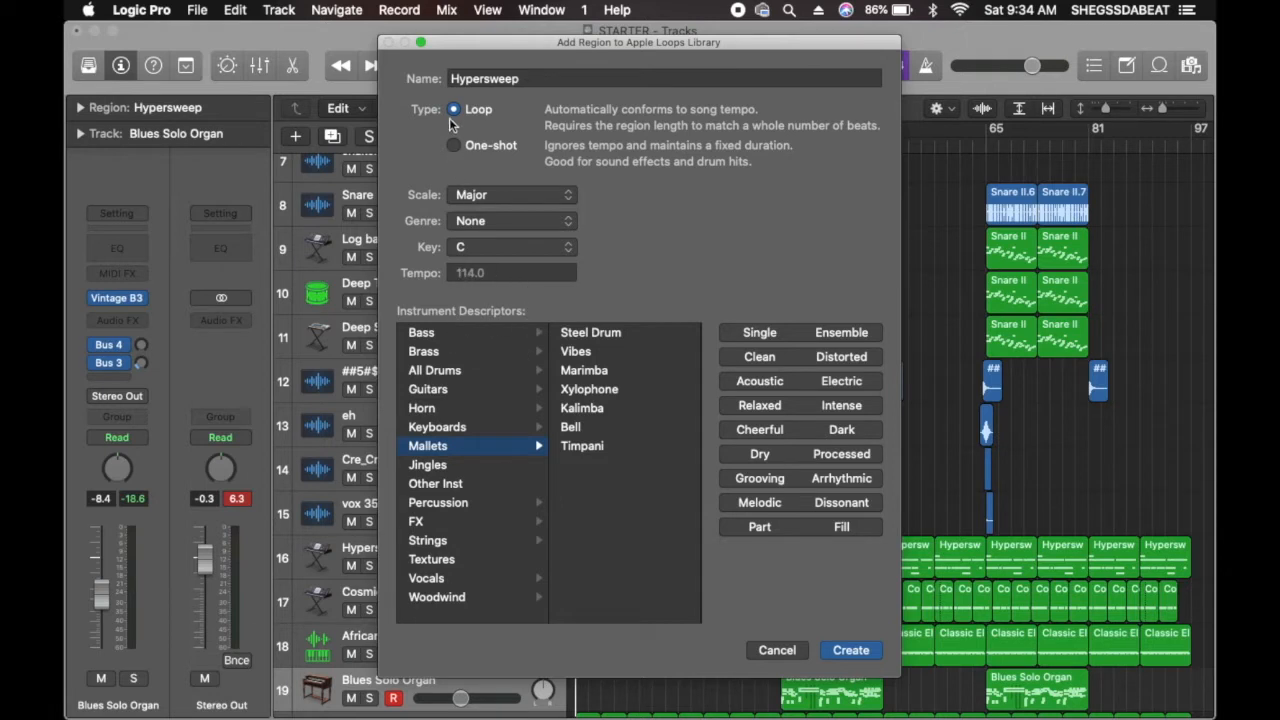
left_click(666, 78)
type("amapiano ")
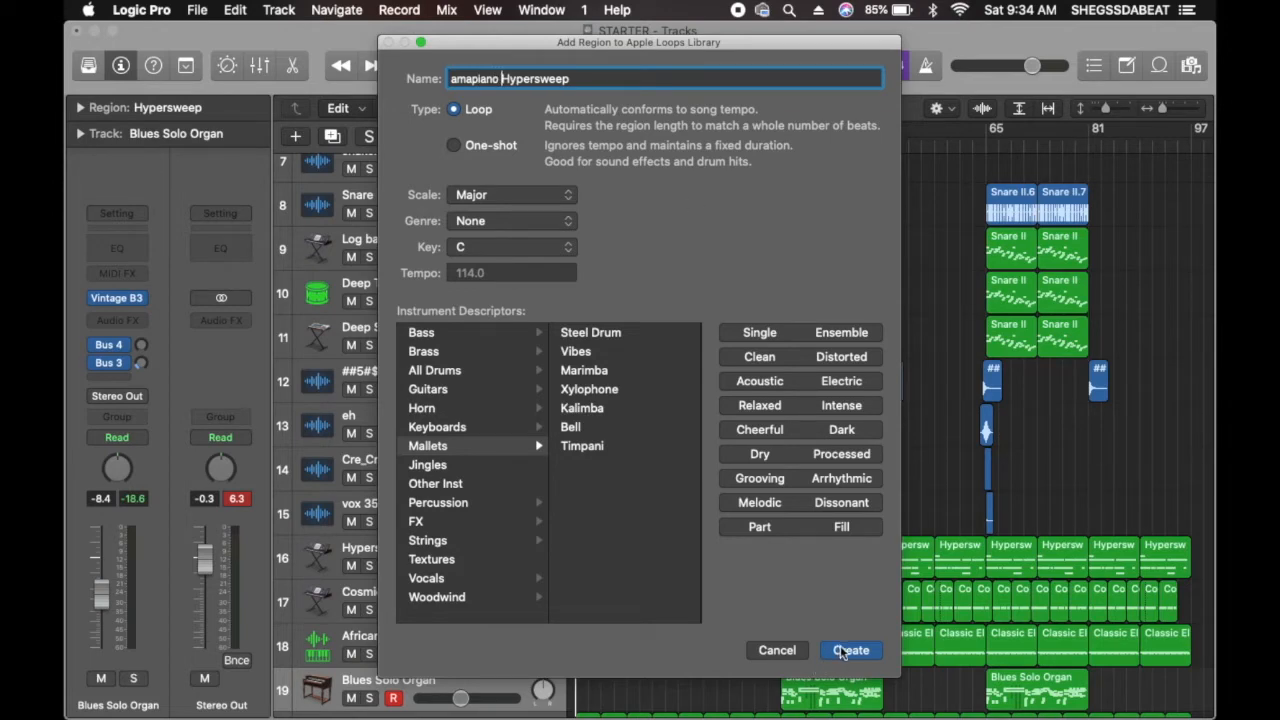
left_click(850, 650)
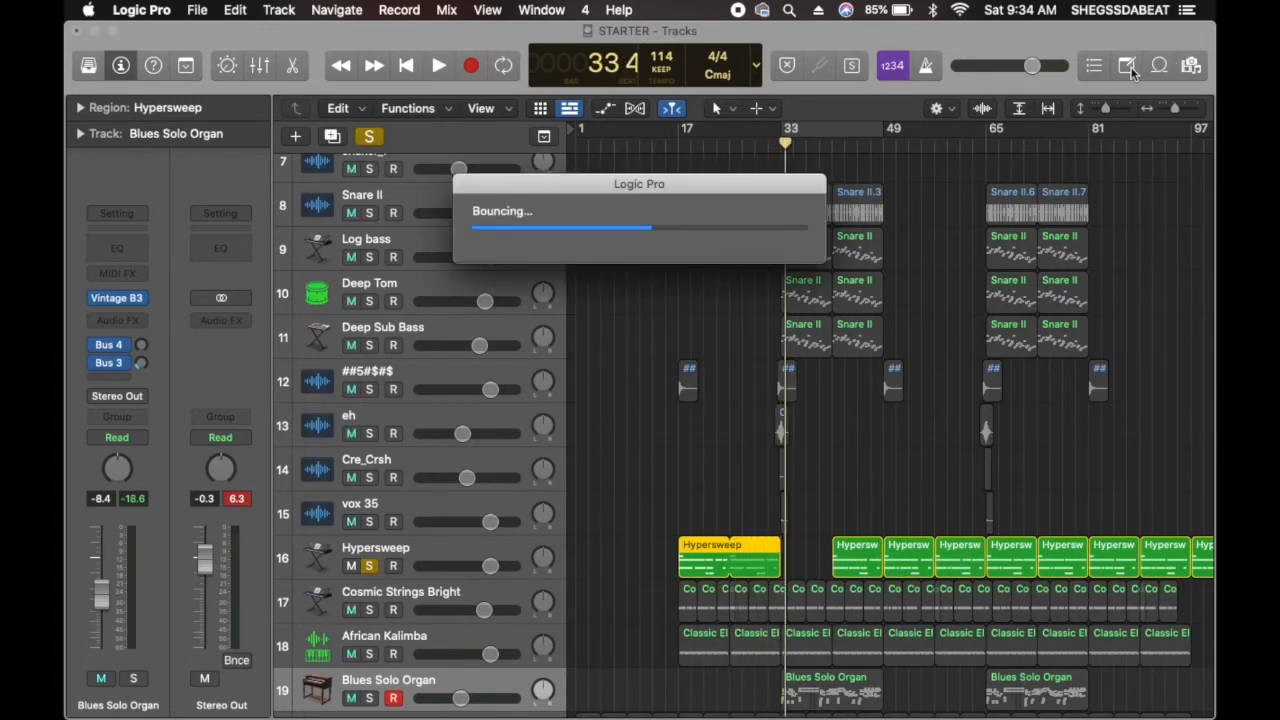
mouse_move(1168, 132)
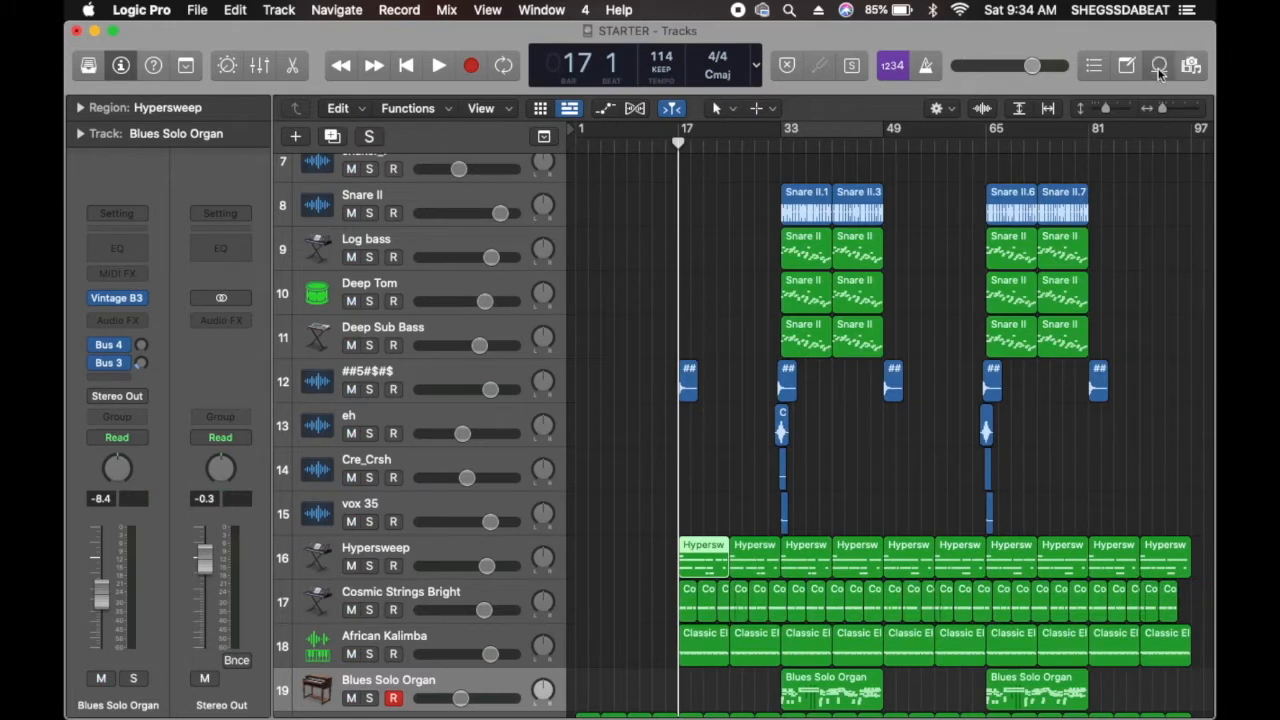
- Find amapiano Hypersweep in the Loop Browser and drag it into the arrangement
left_click(1156, 64)
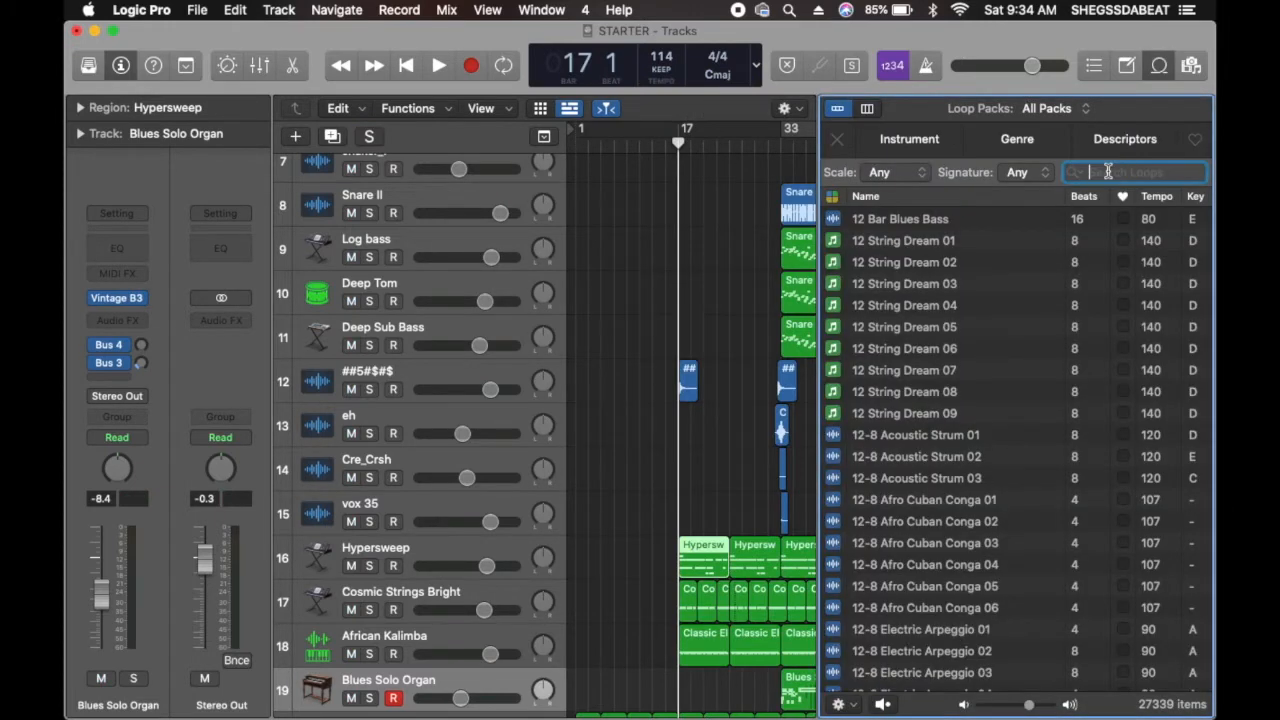
type("amapiano hyper")
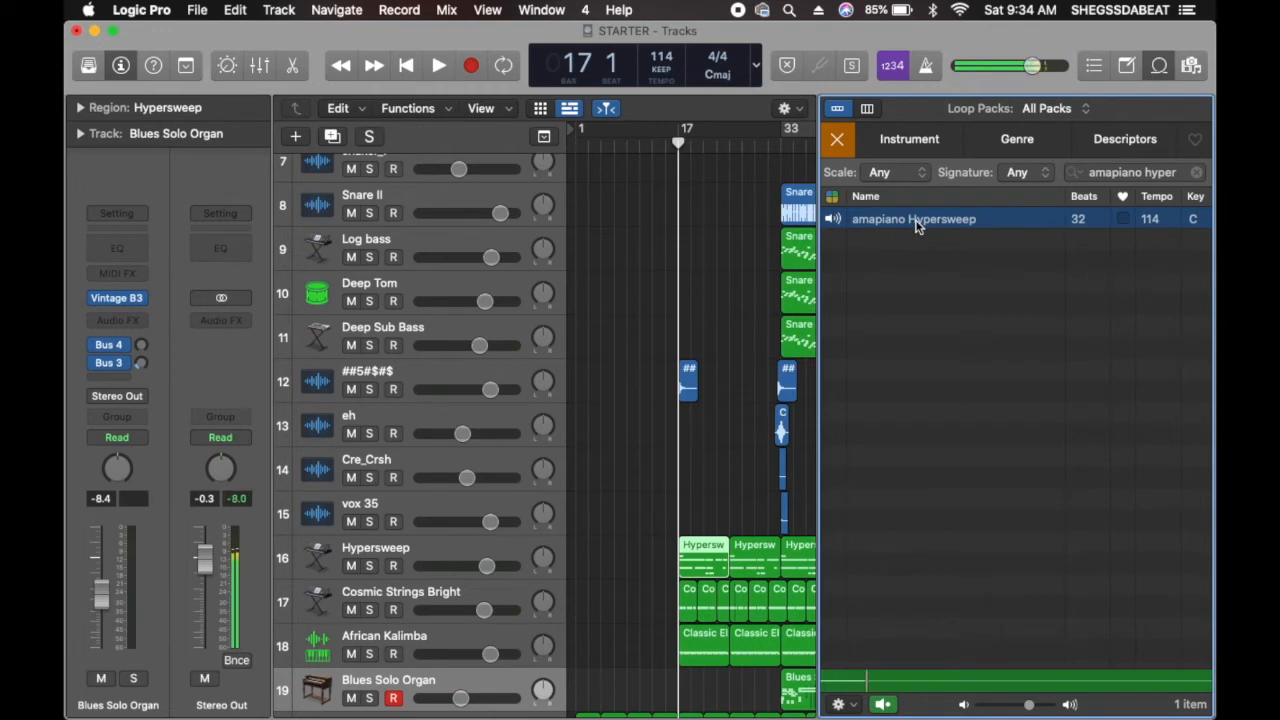
left_click_drag(912, 218, 644, 512)
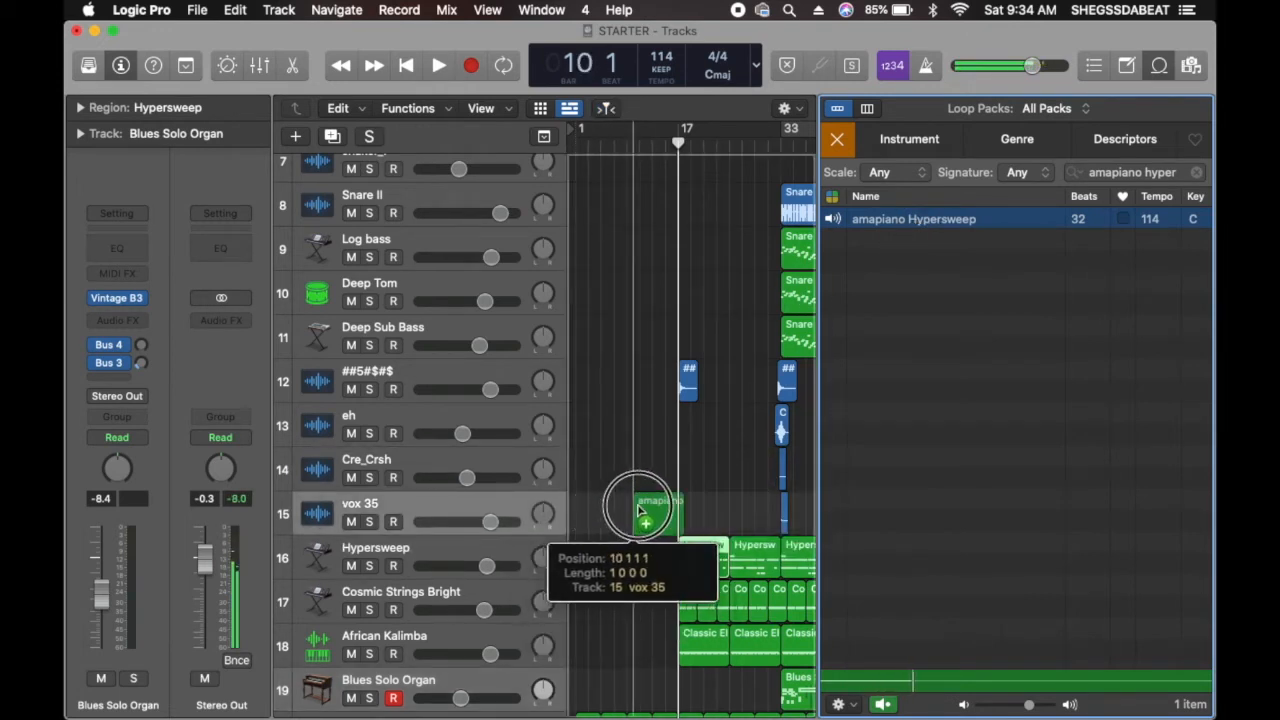
left_click_drag(644, 510, 630, 420)
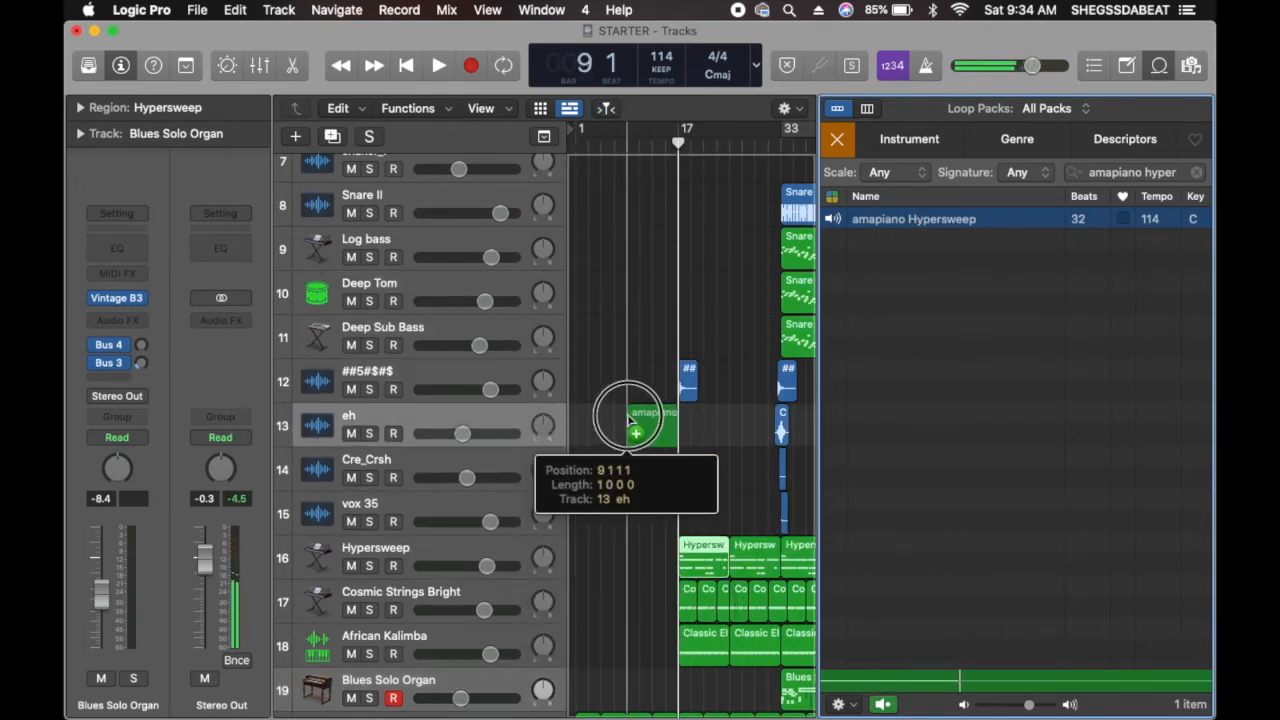
left_click_drag(630, 420, 650, 450)
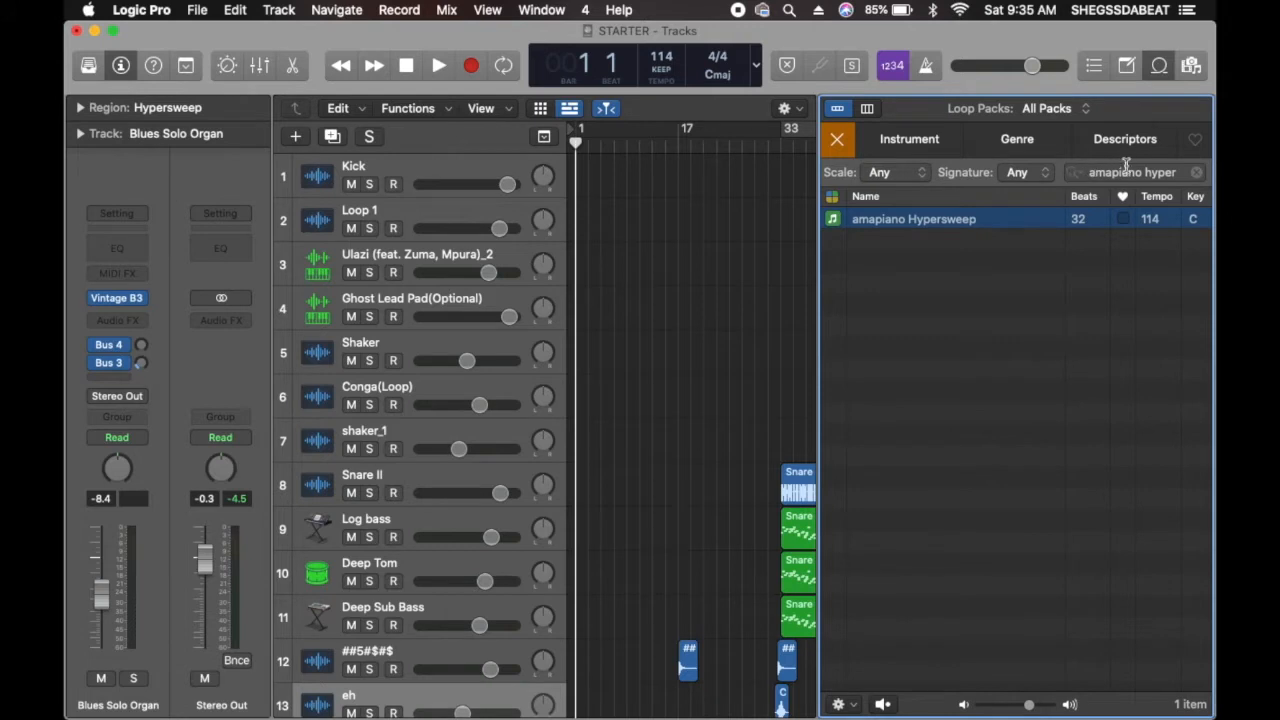
- Search the loops for amapiano and place AMAPIANO Kick.25 on track 1 at bar 1
left_click(1196, 172)
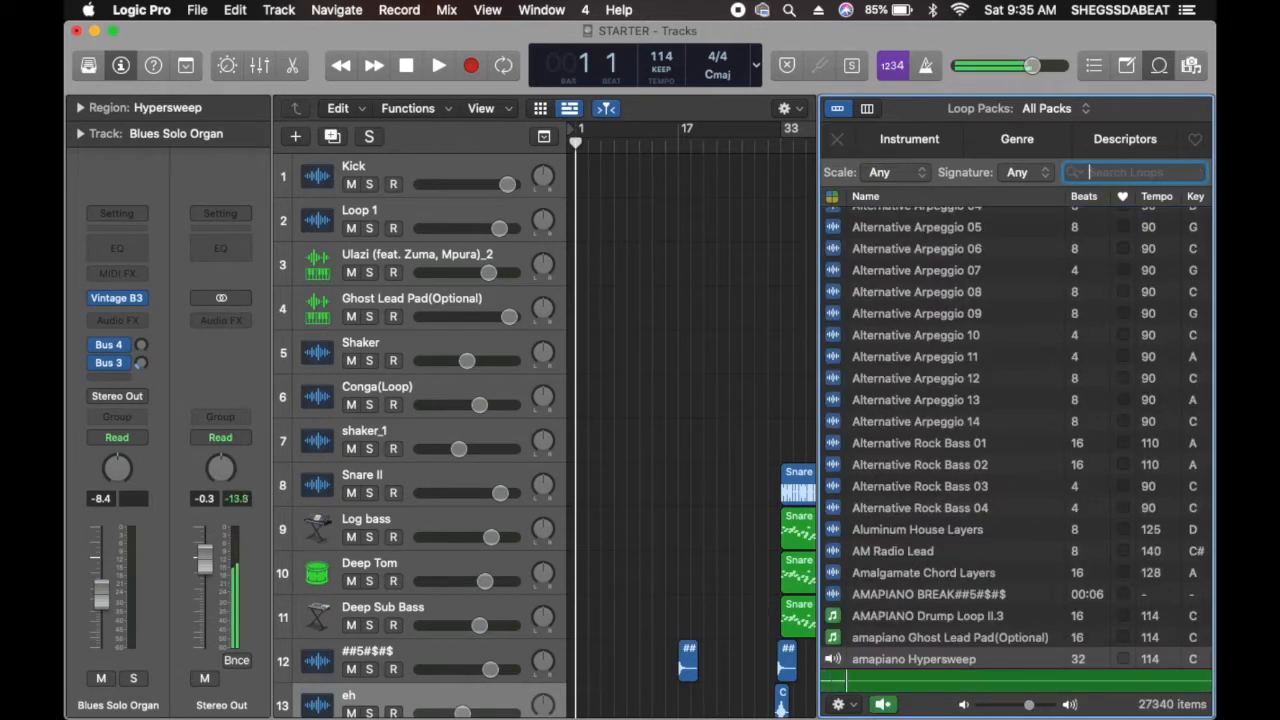
type("amapiano kick")
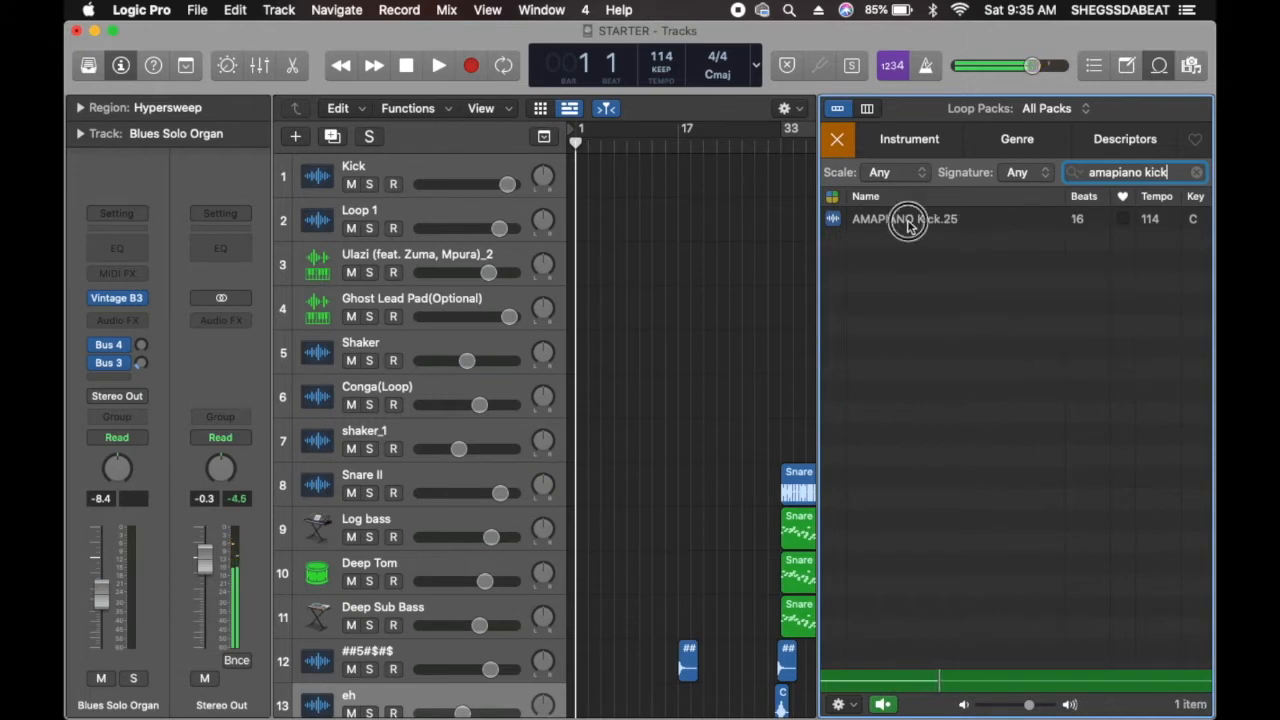
left_click(904, 218)
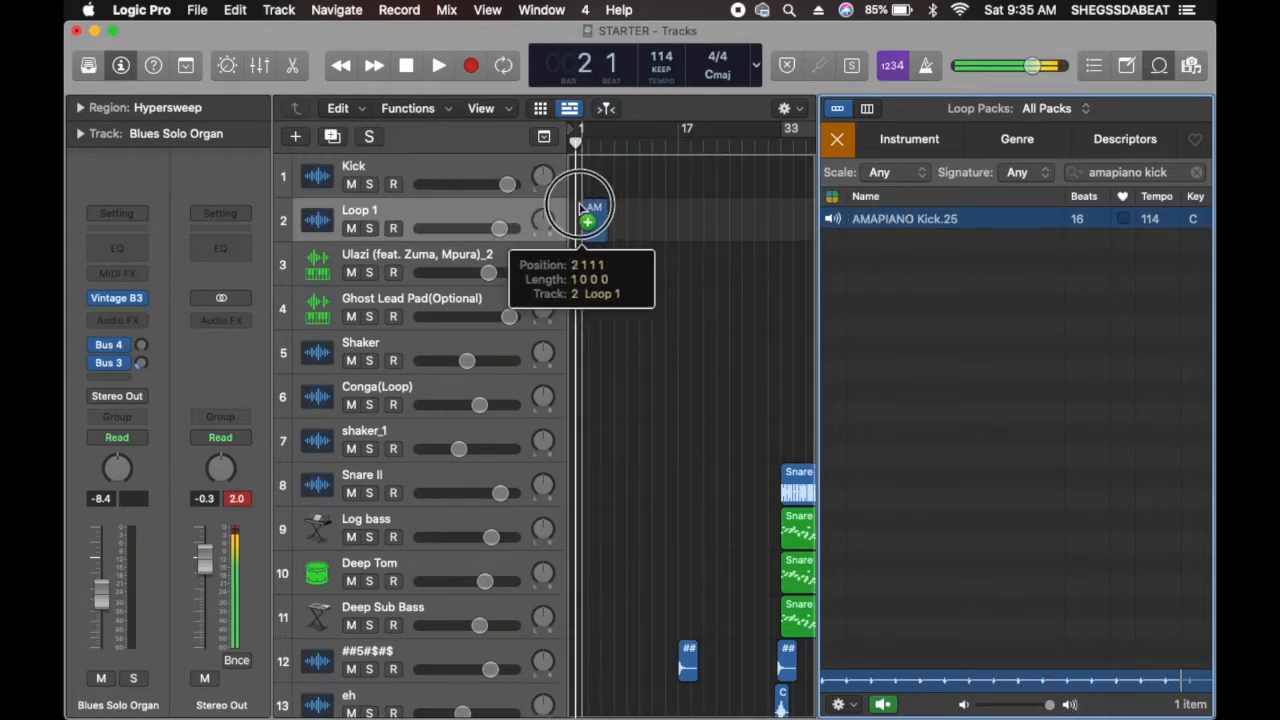
left_click_drag(580, 210, 584, 178)
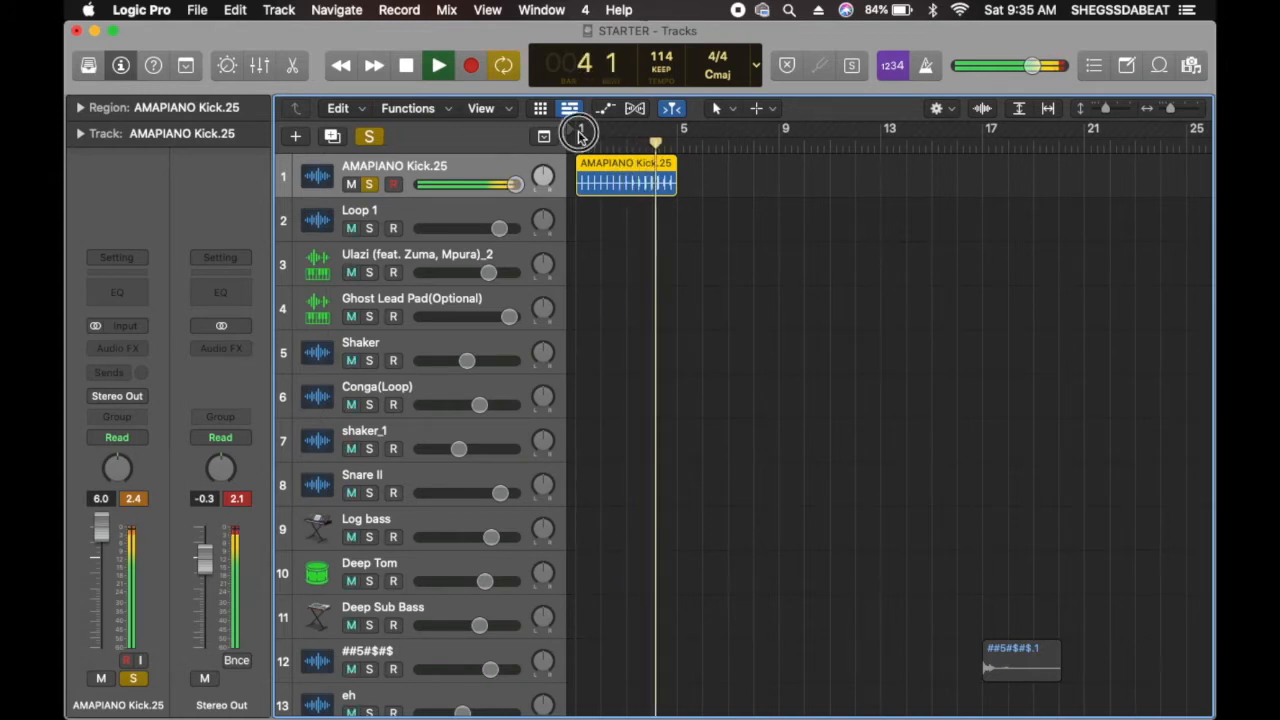
- Audition several amapiano loops and place AMAPIANO PERC LOOP on track 2 at bar 1
left_click(1196, 62)
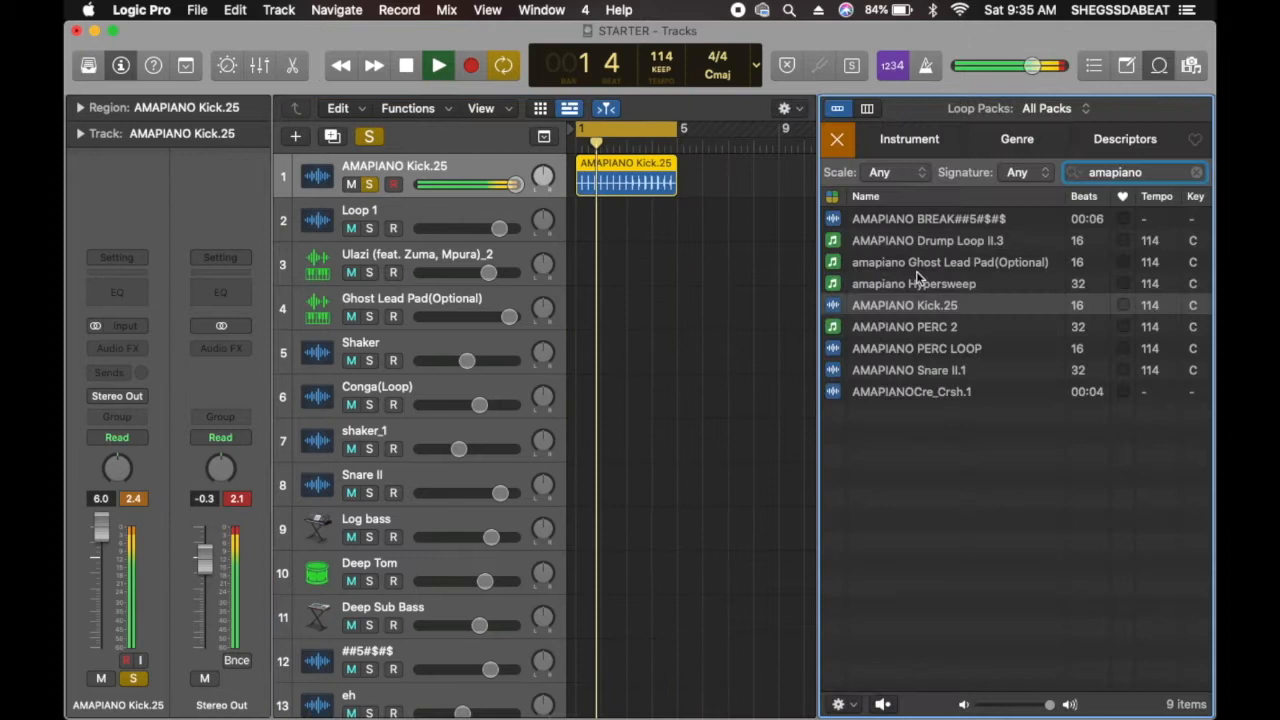
left_click(904, 328)
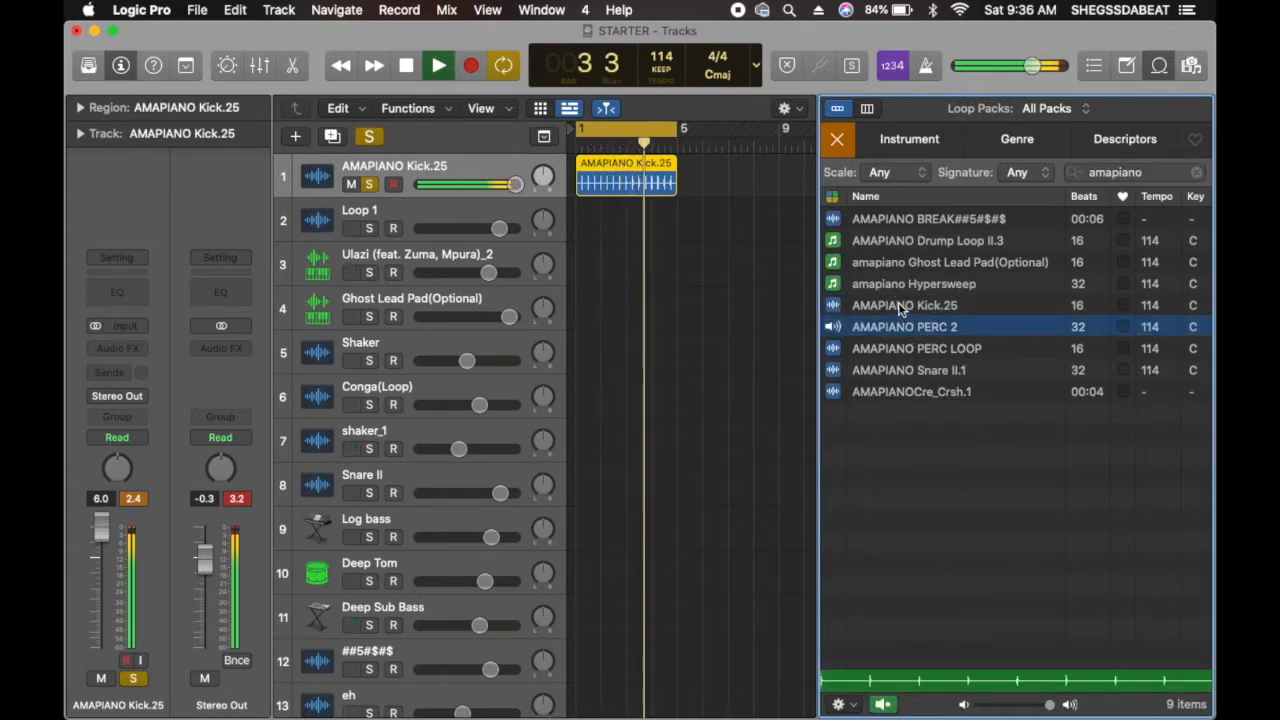
left_click(928, 240)
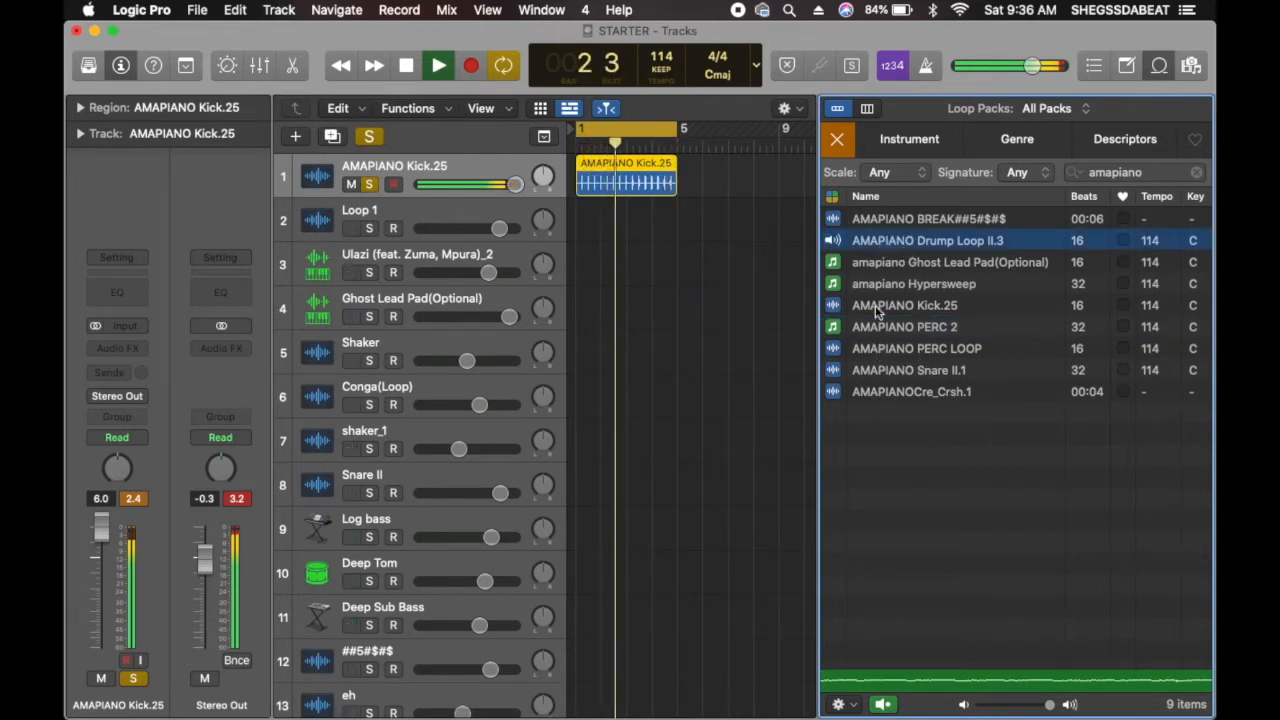
left_click(904, 326)
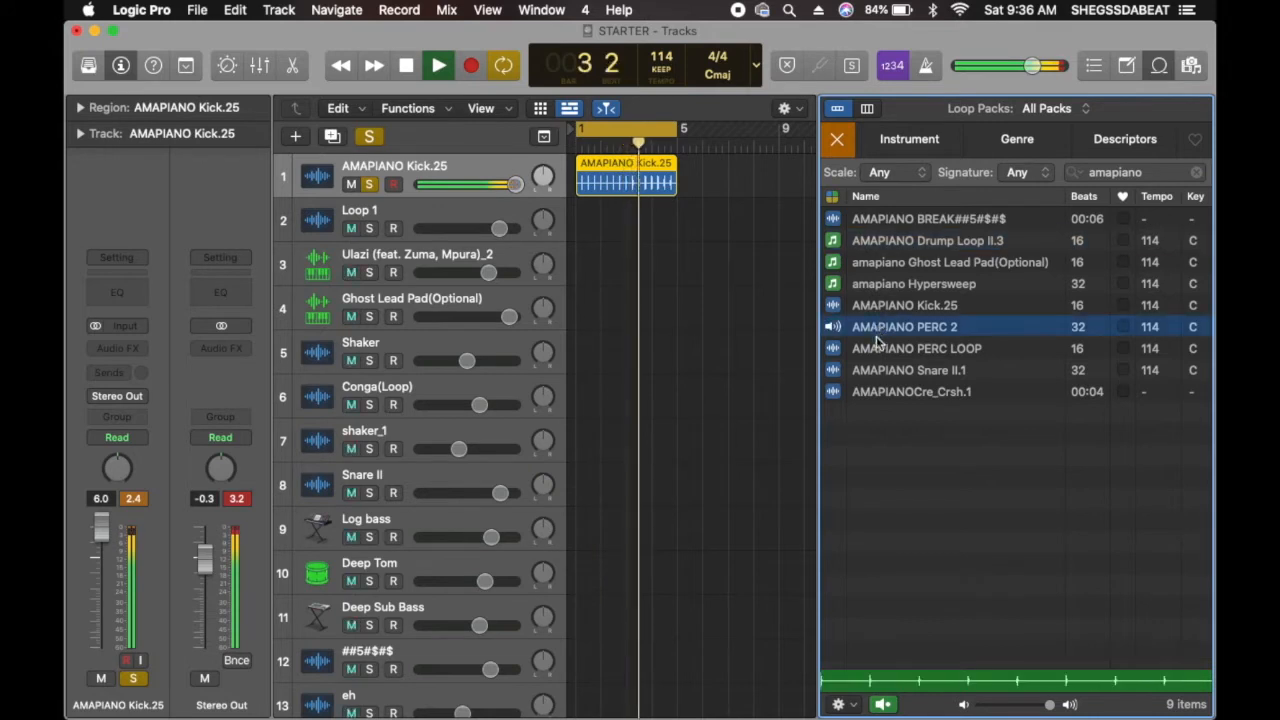
left_click(916, 348)
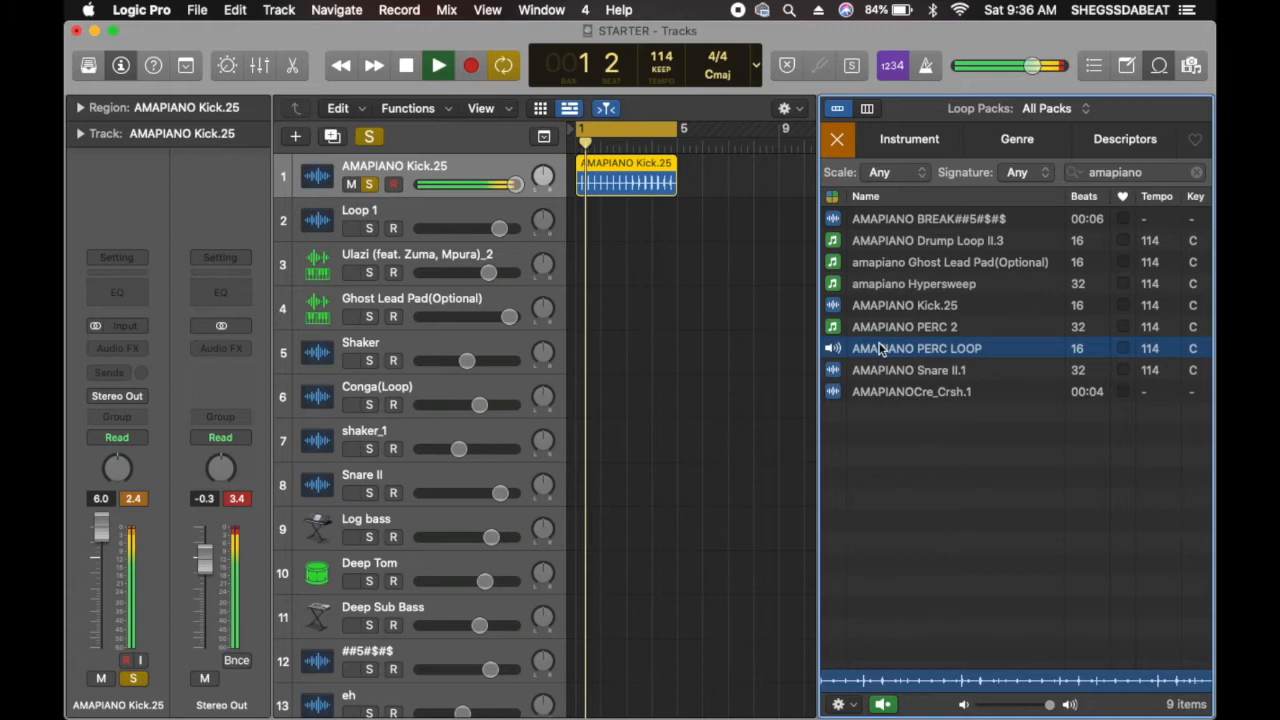
left_click_drag(916, 348, 600, 224)
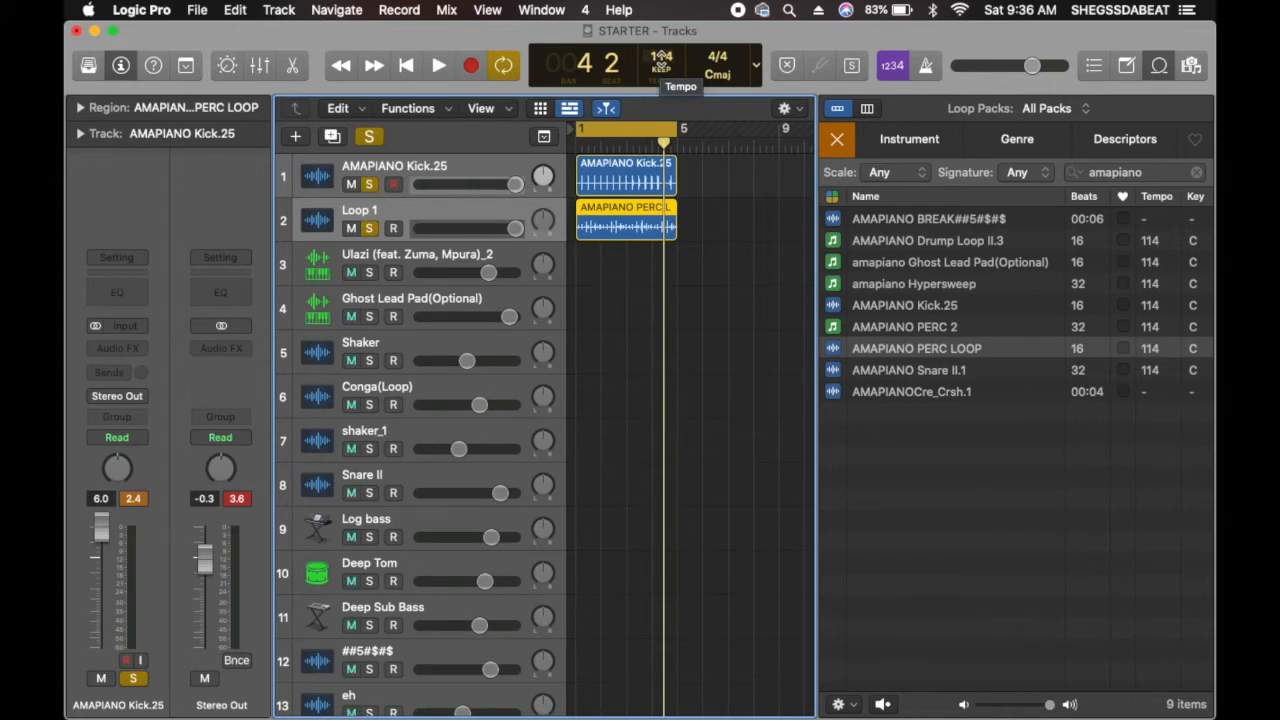
- Play the kick and perc from the start and audition the amapiano Ghost Lead Pad loop
left_click(464, 64)
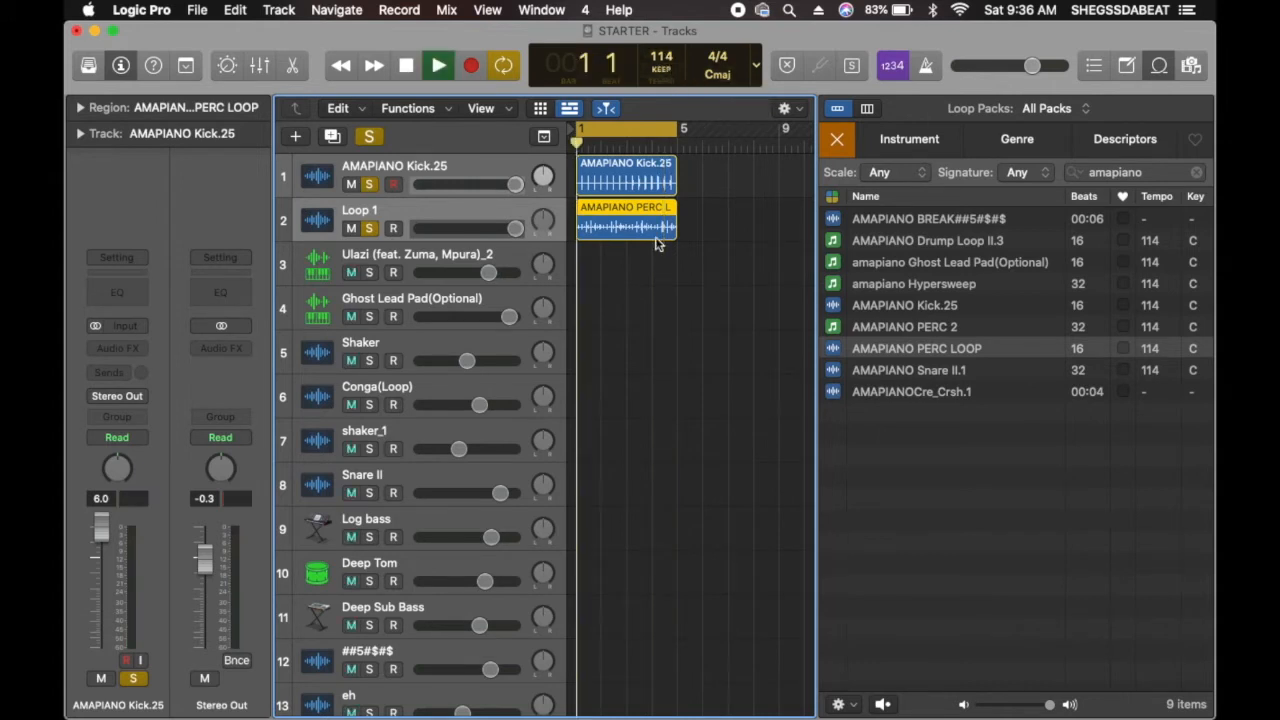
left_click(454, 64)
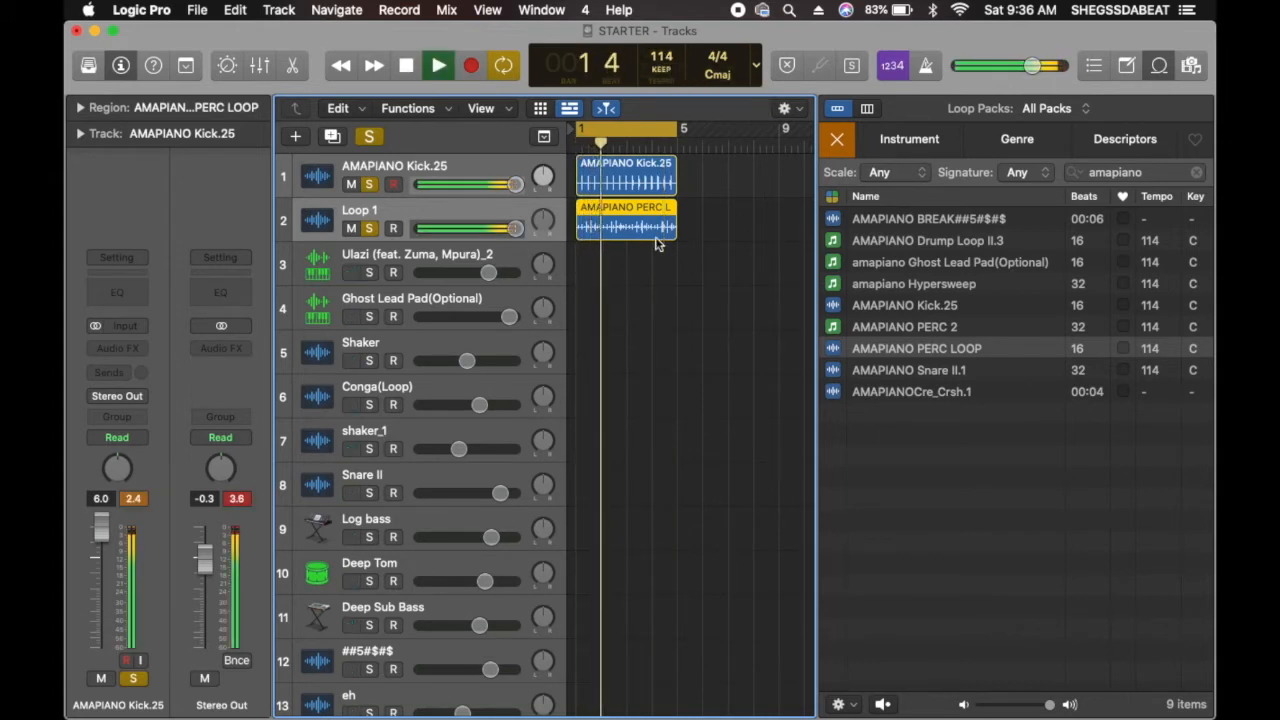
left_click(432, 64)
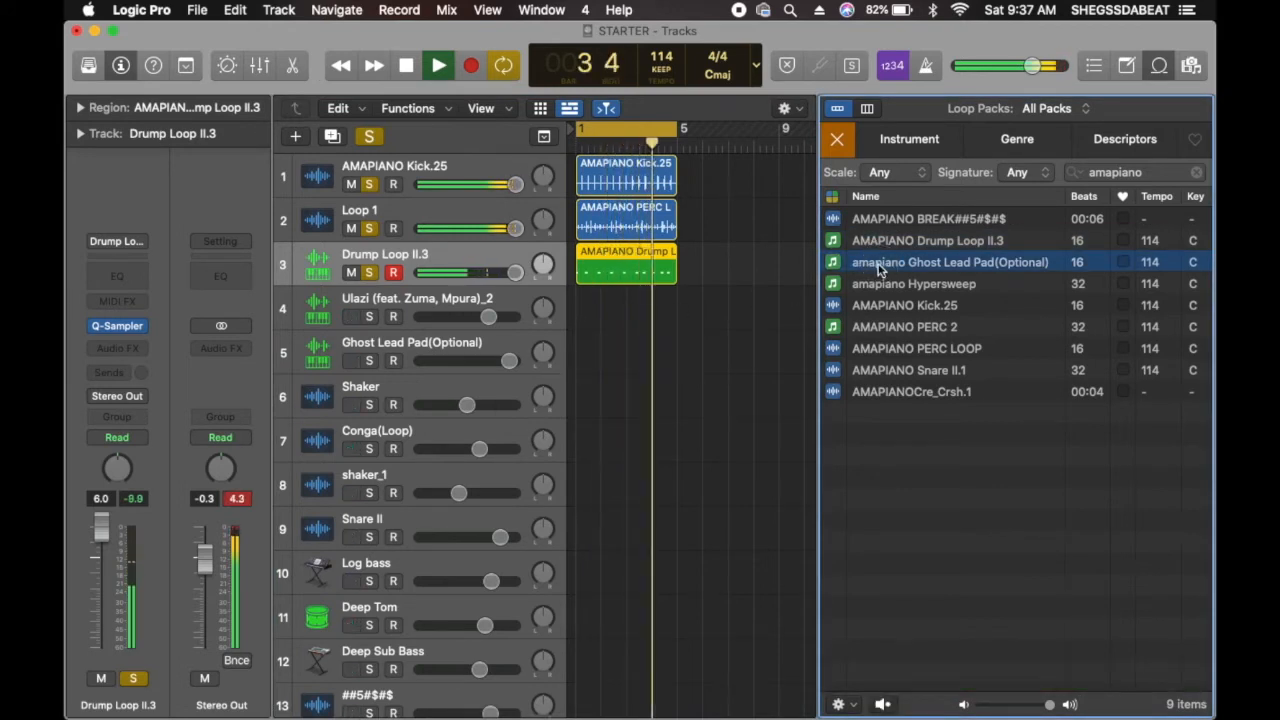
left_click(430, 64)
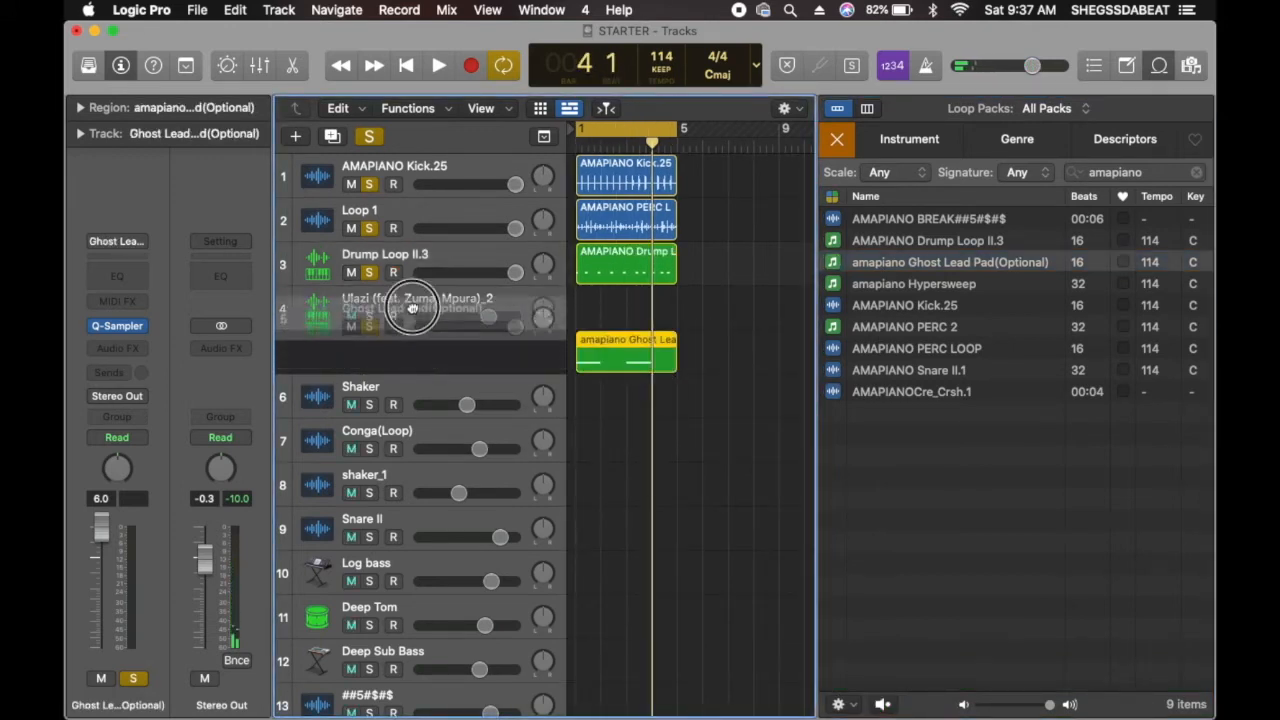
- Place the AMAPIANO PERC 2 loop on its own track and resume playback
left_click(432, 64)
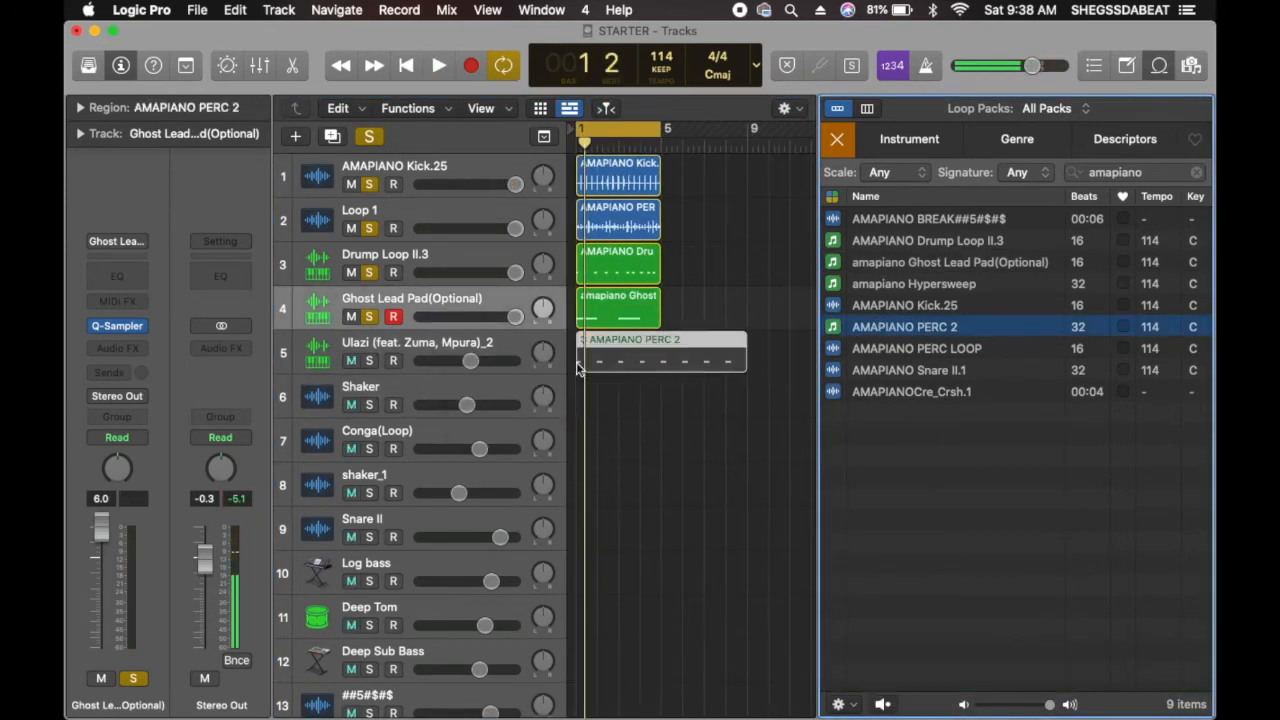
left_click(660, 352)
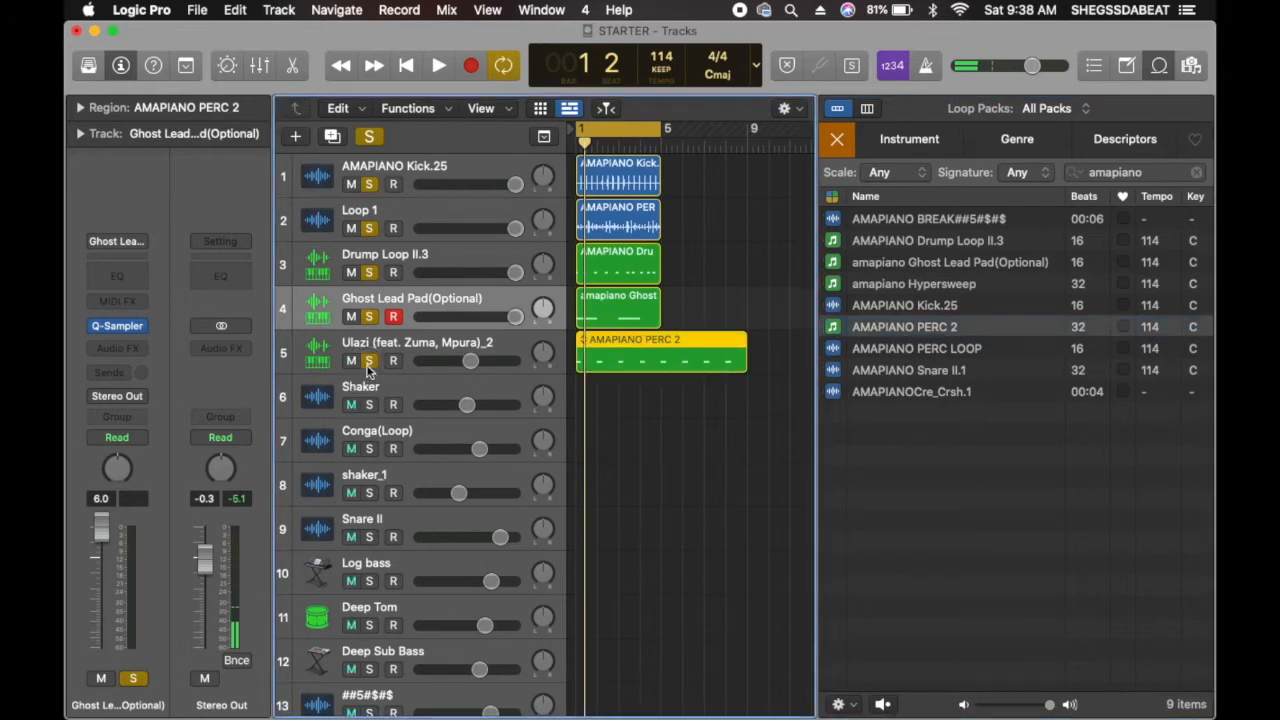
left_click(436, 64)
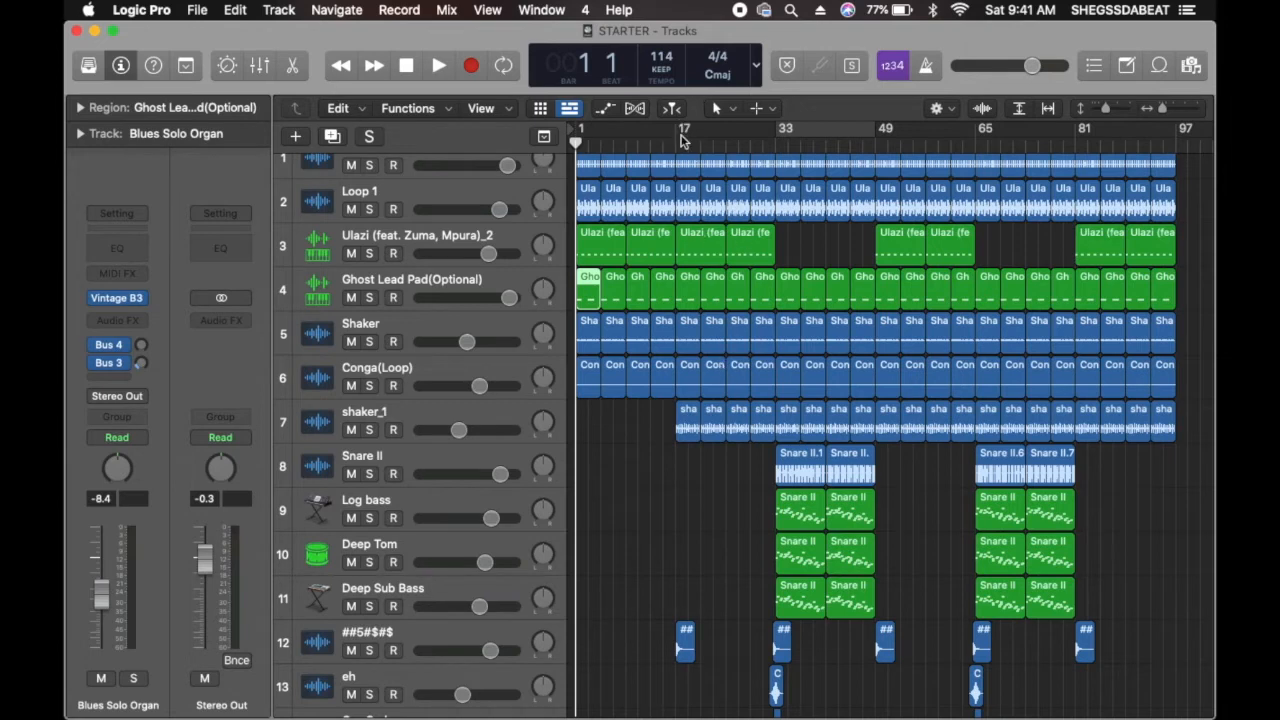
left_click(680, 140)
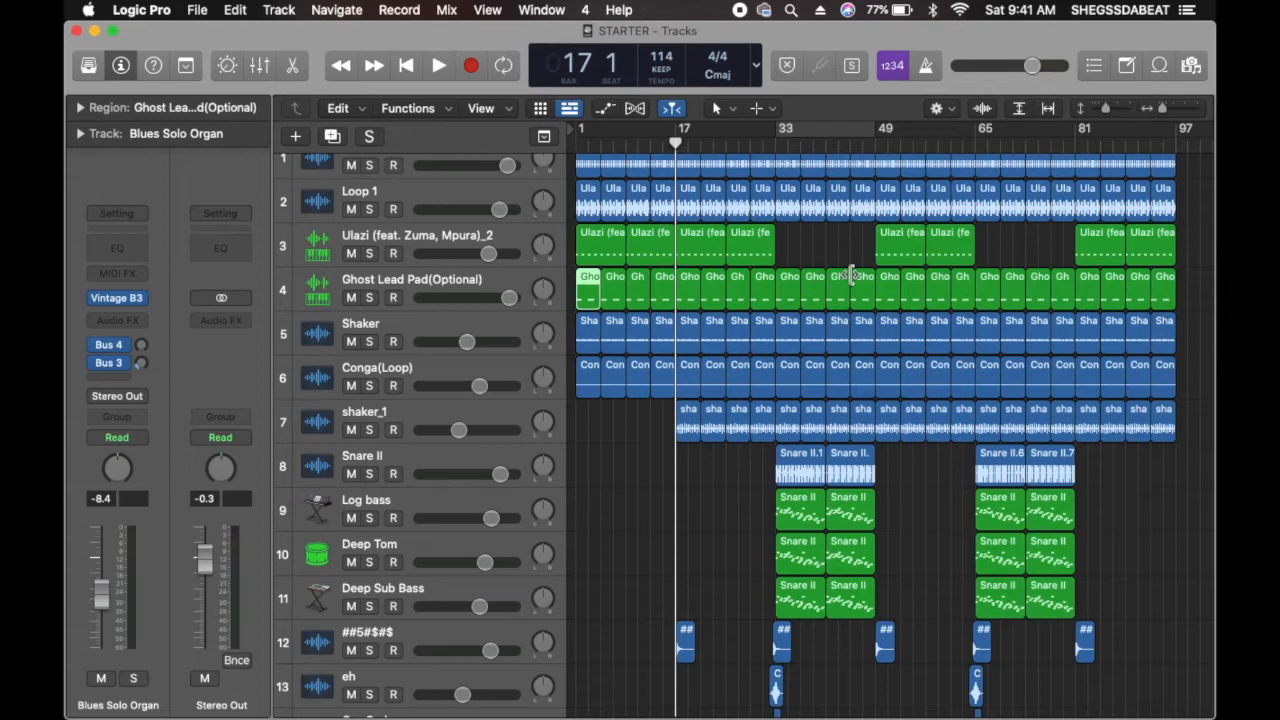
mouse_move(892, 290)
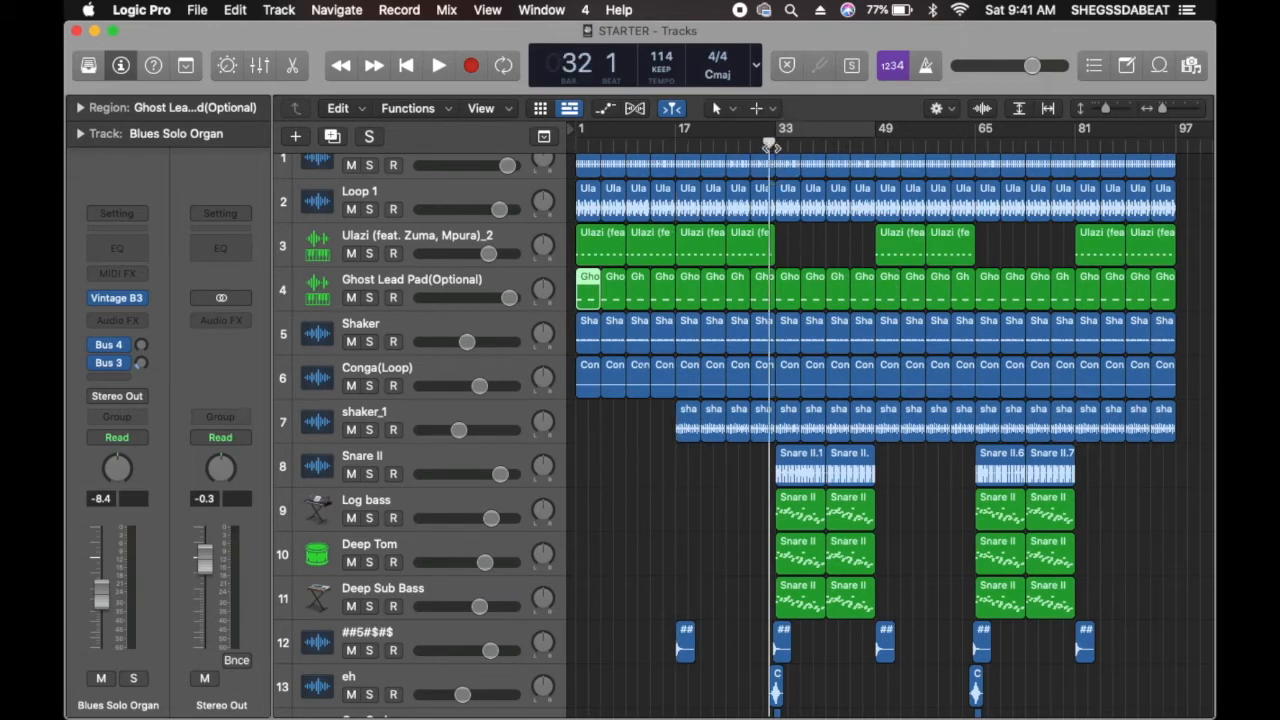
mouse_move(392, 474)
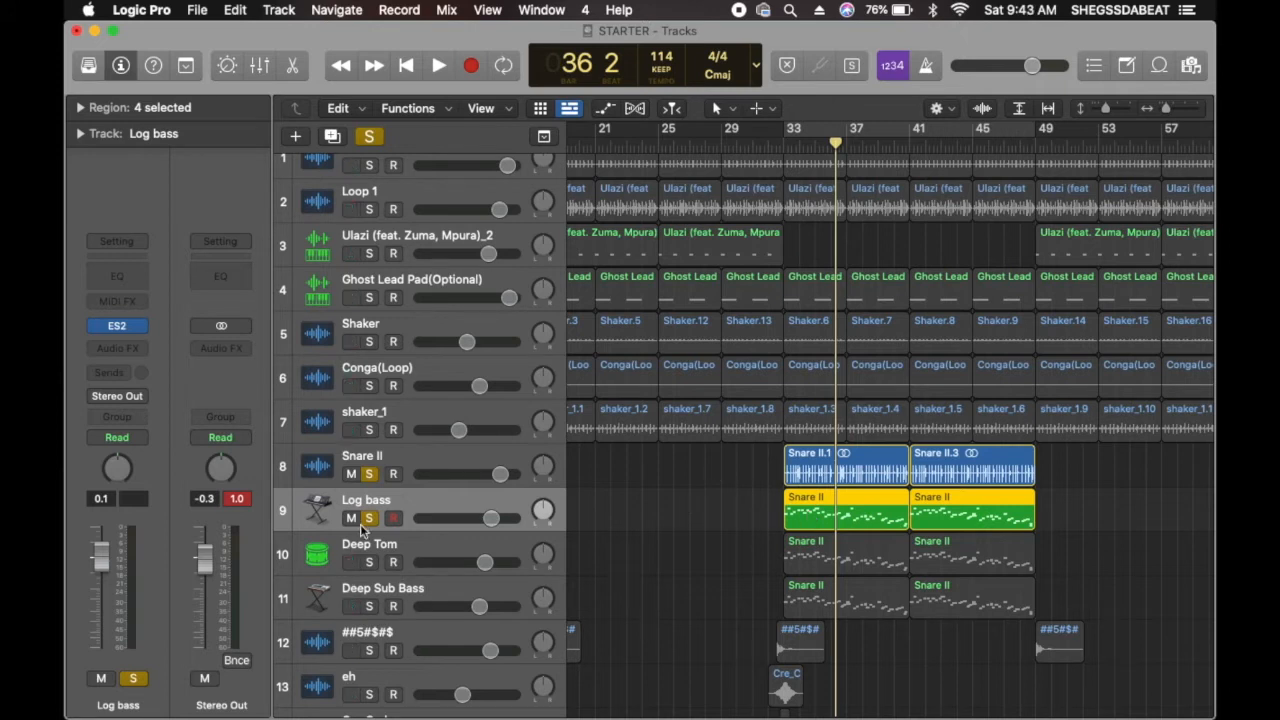
- Solo the Log bass, Cosmic Strings Bright and African Kalimba tracks in turn while the beat plays
left_click(436, 64)
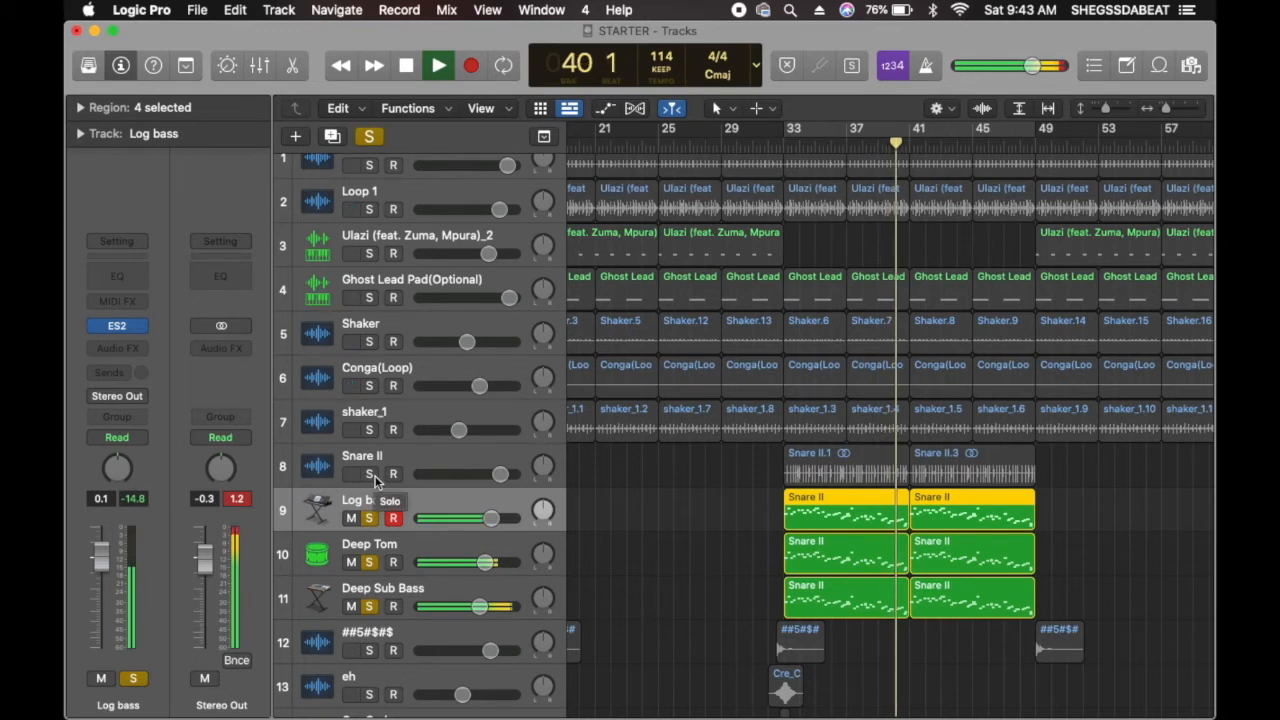
left_click(370, 474)
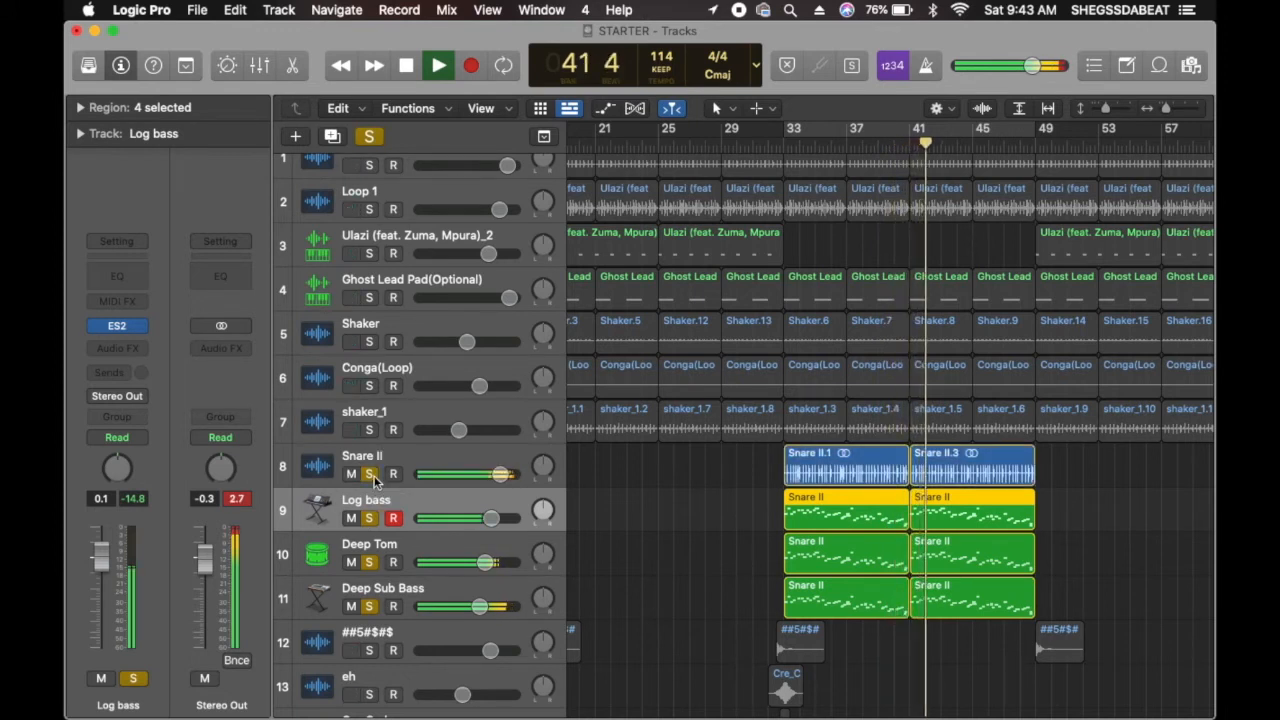
scroll("down", 3)
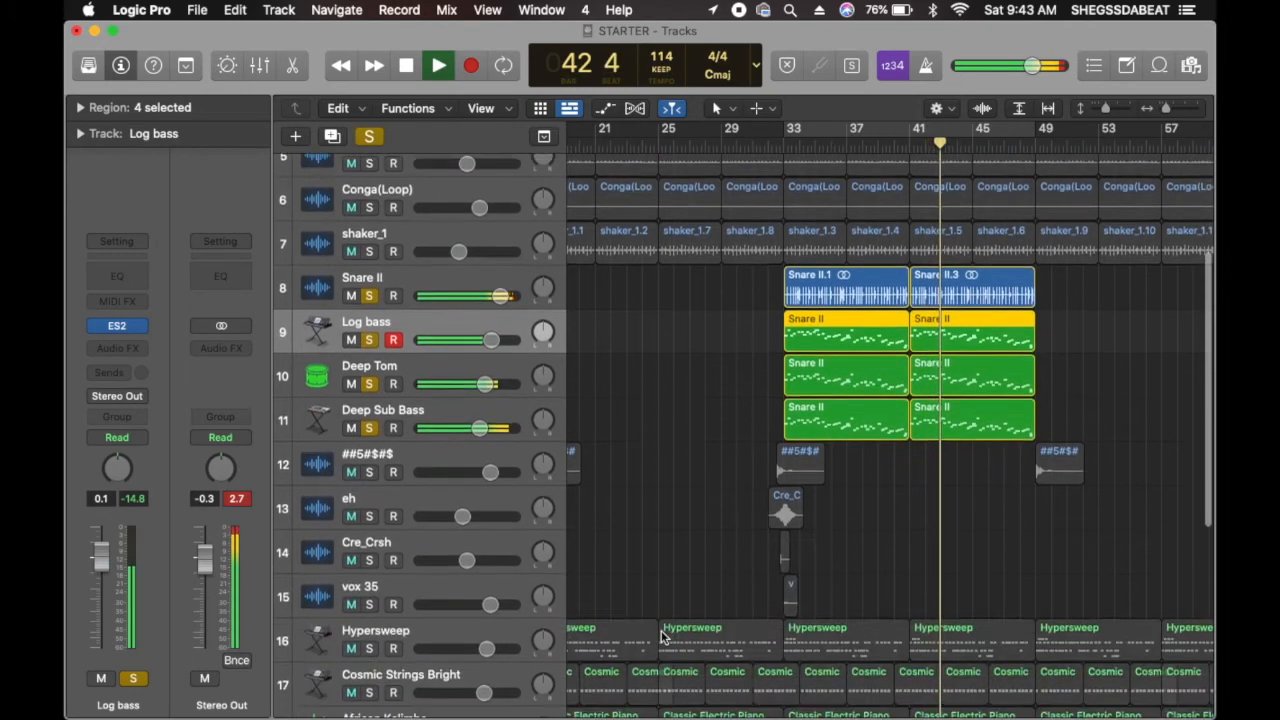
scroll("down", 3)
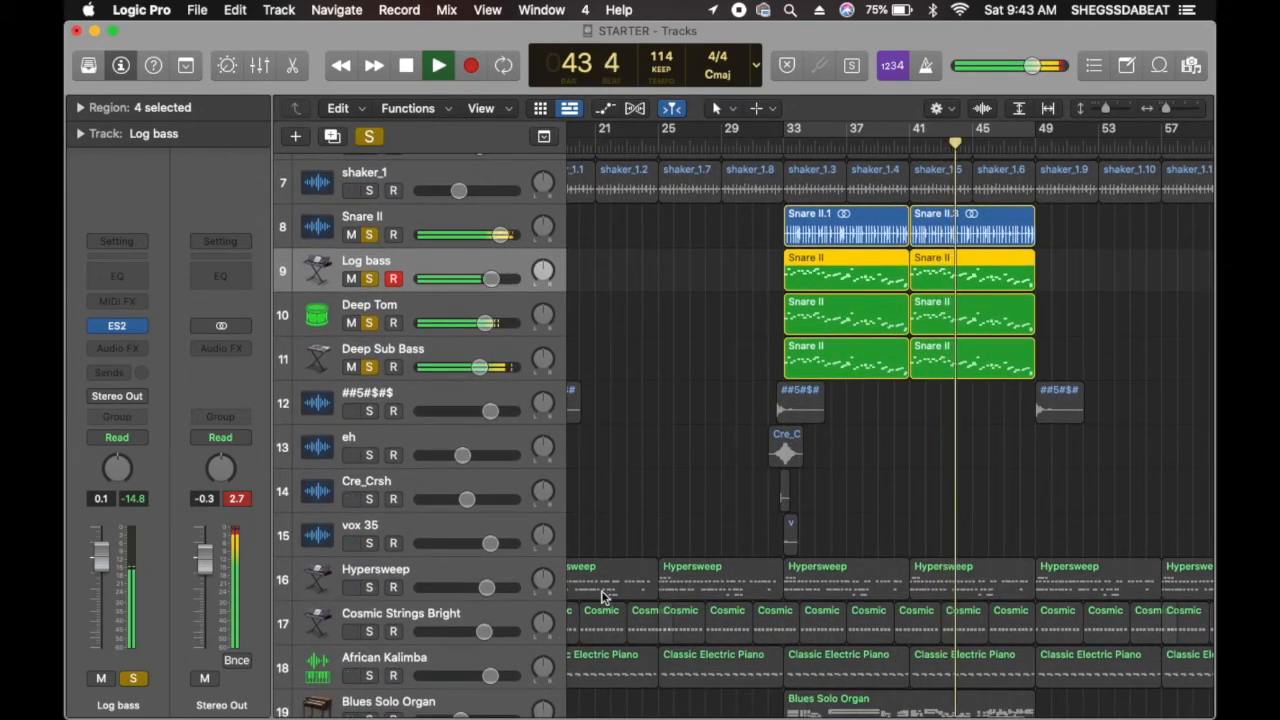
scroll("down", 3)
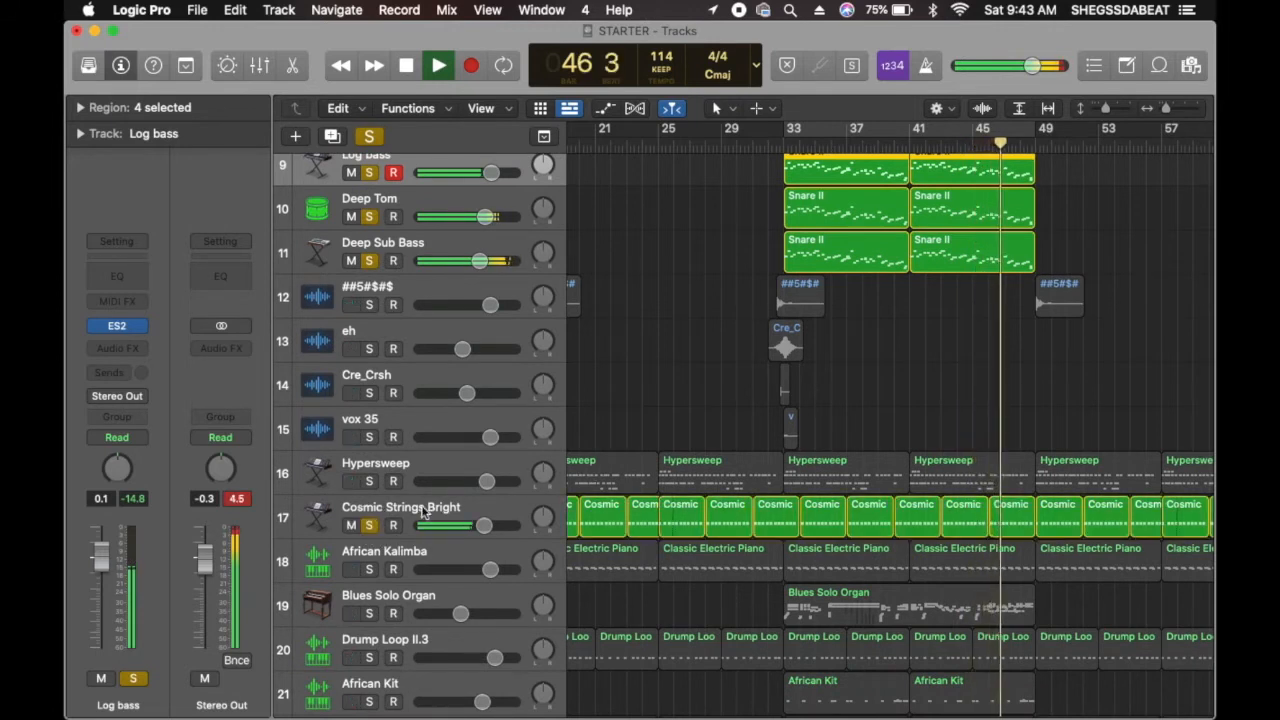
left_click(420, 508)
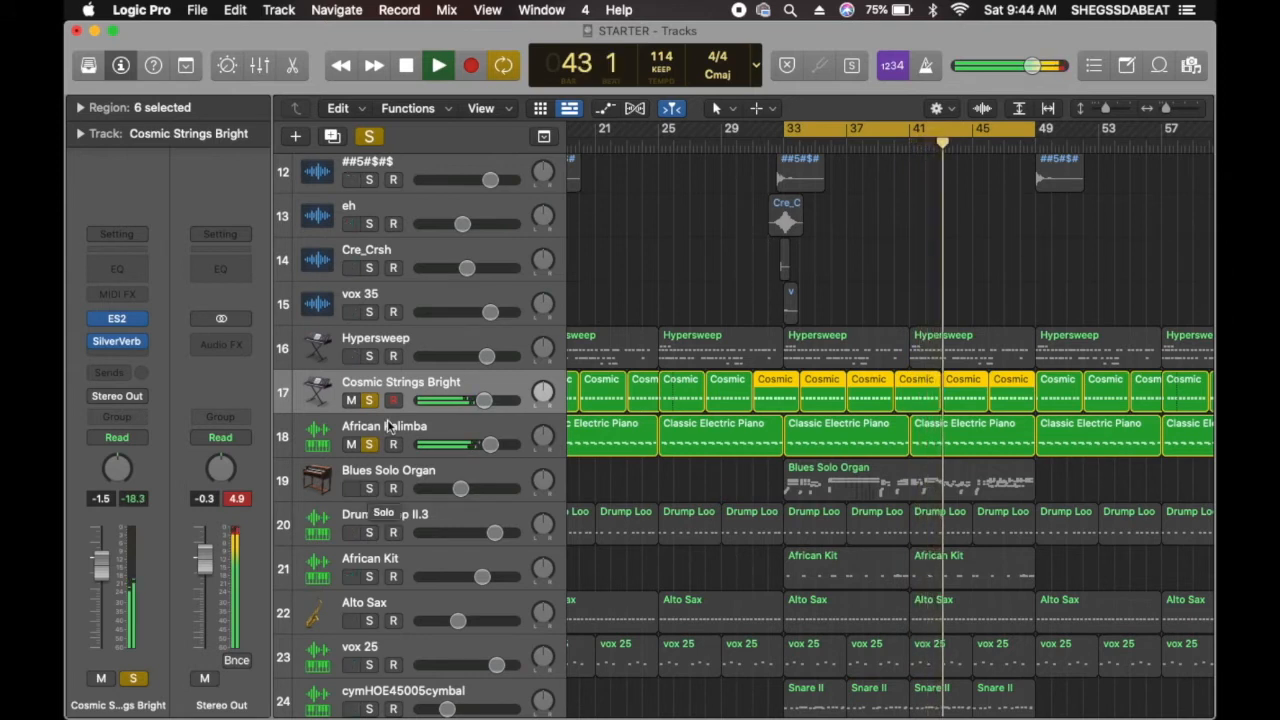
left_click(408, 426)
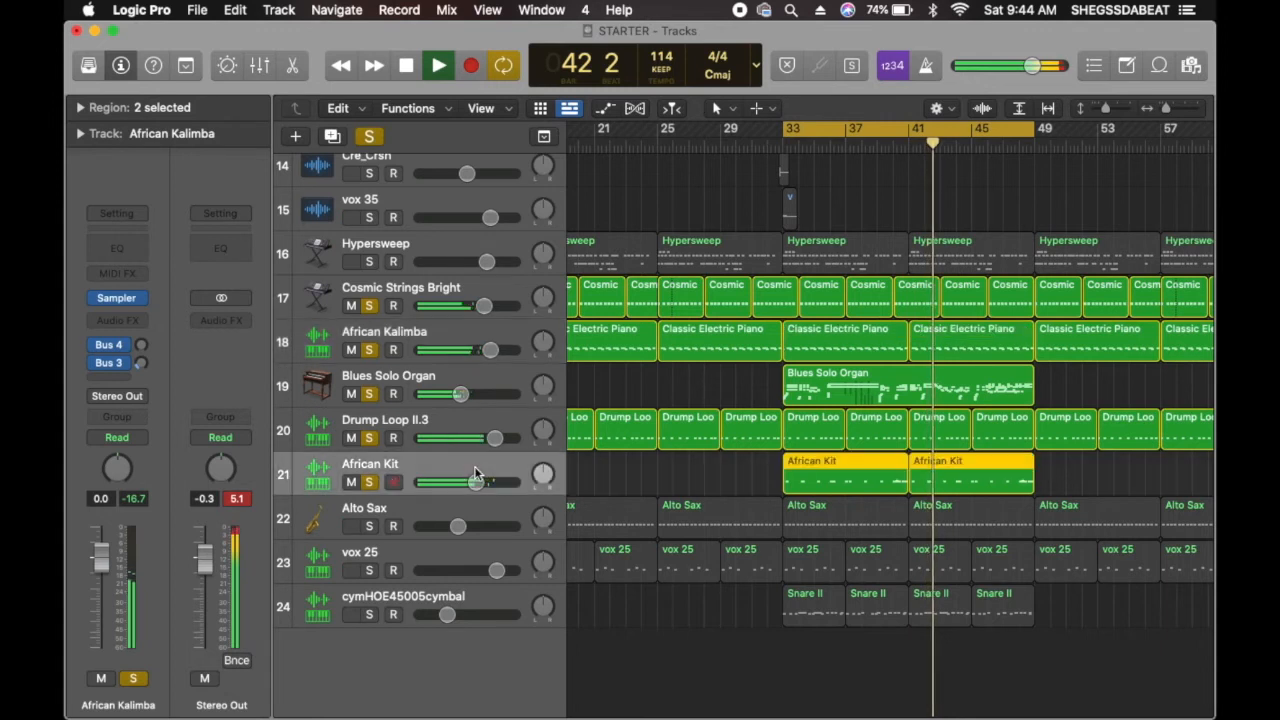
- Raise the Alto Sax track level from about -9.4 dB to about -5.8 dB
left_click(370, 464)
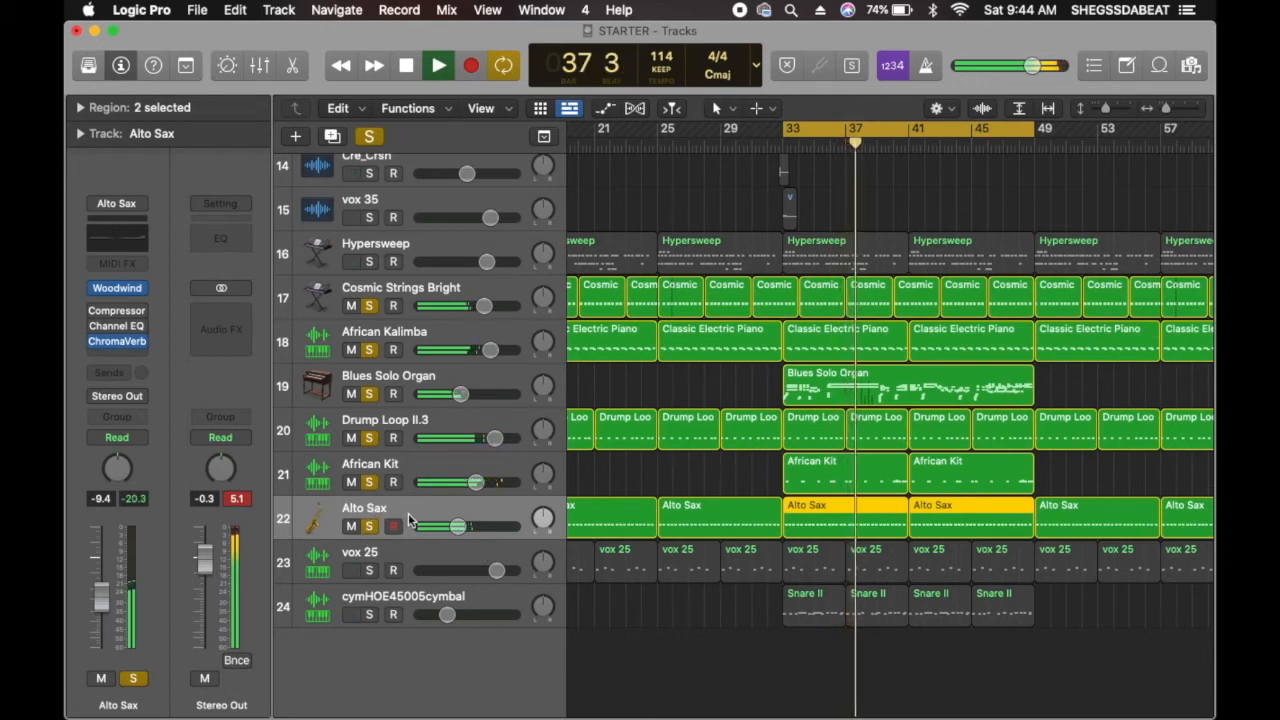
left_click_drag(456, 526, 464, 526)
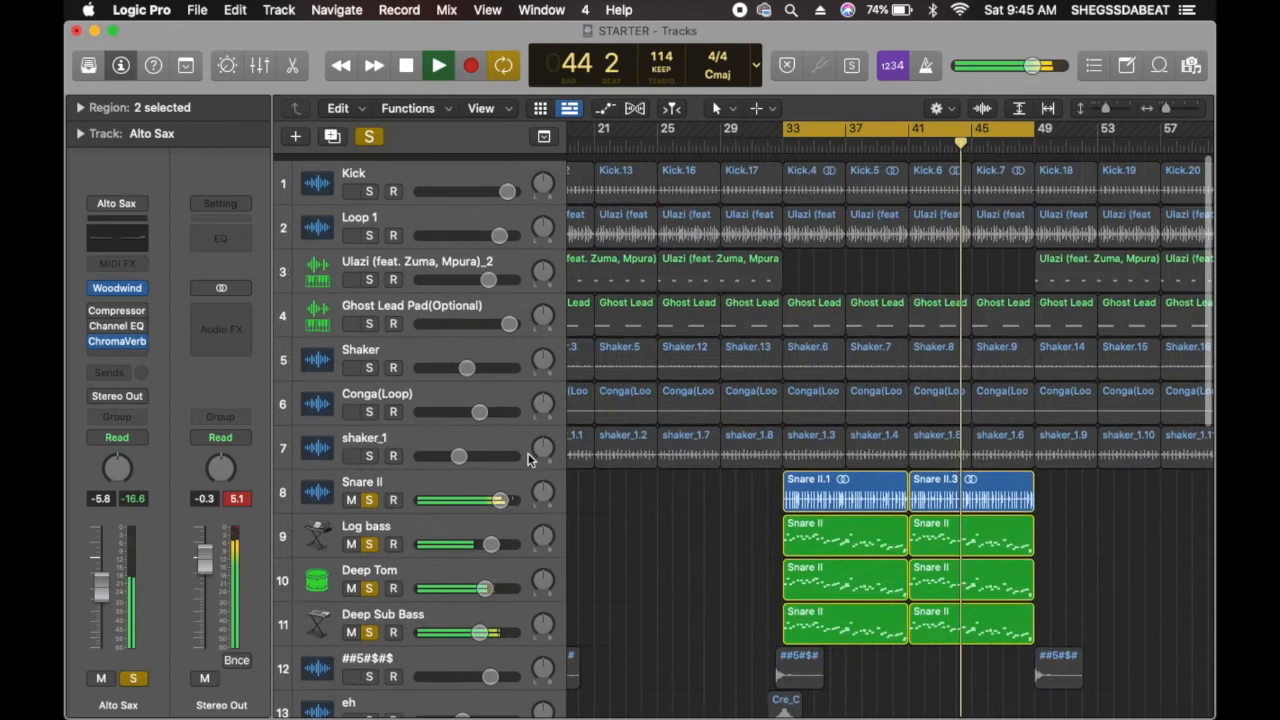
scroll("down", 3)
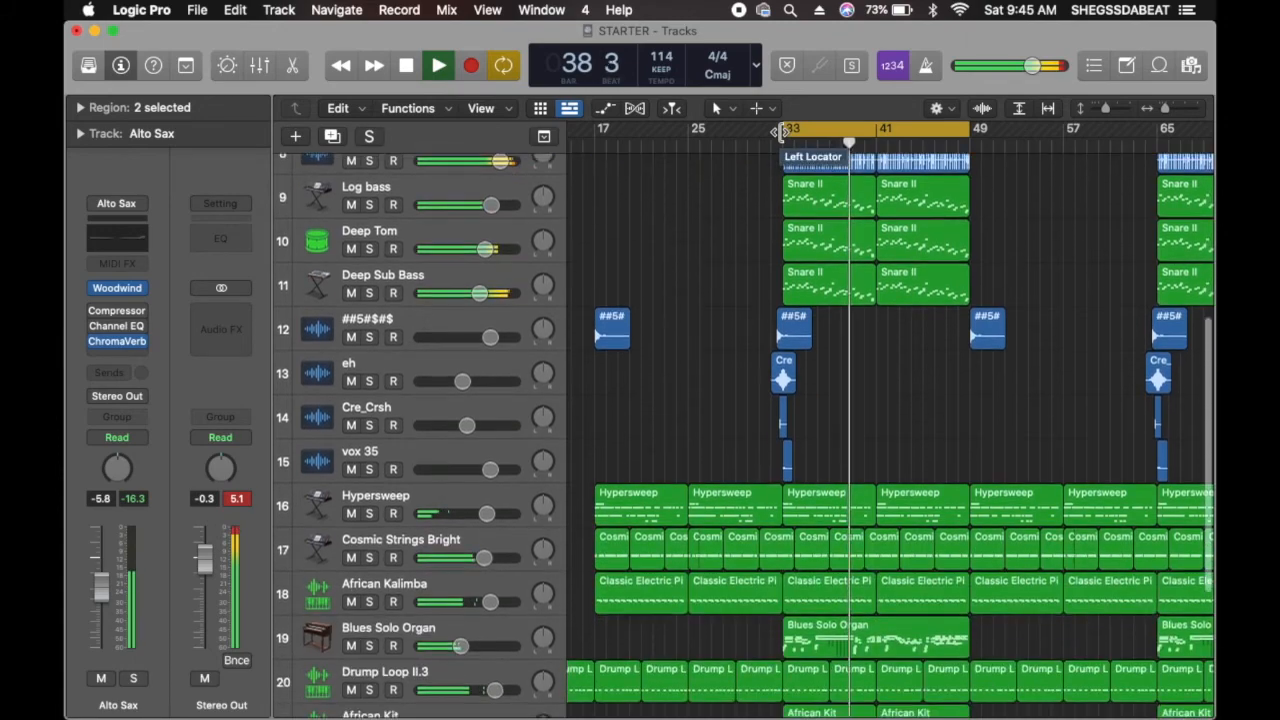
scroll("down", 3)
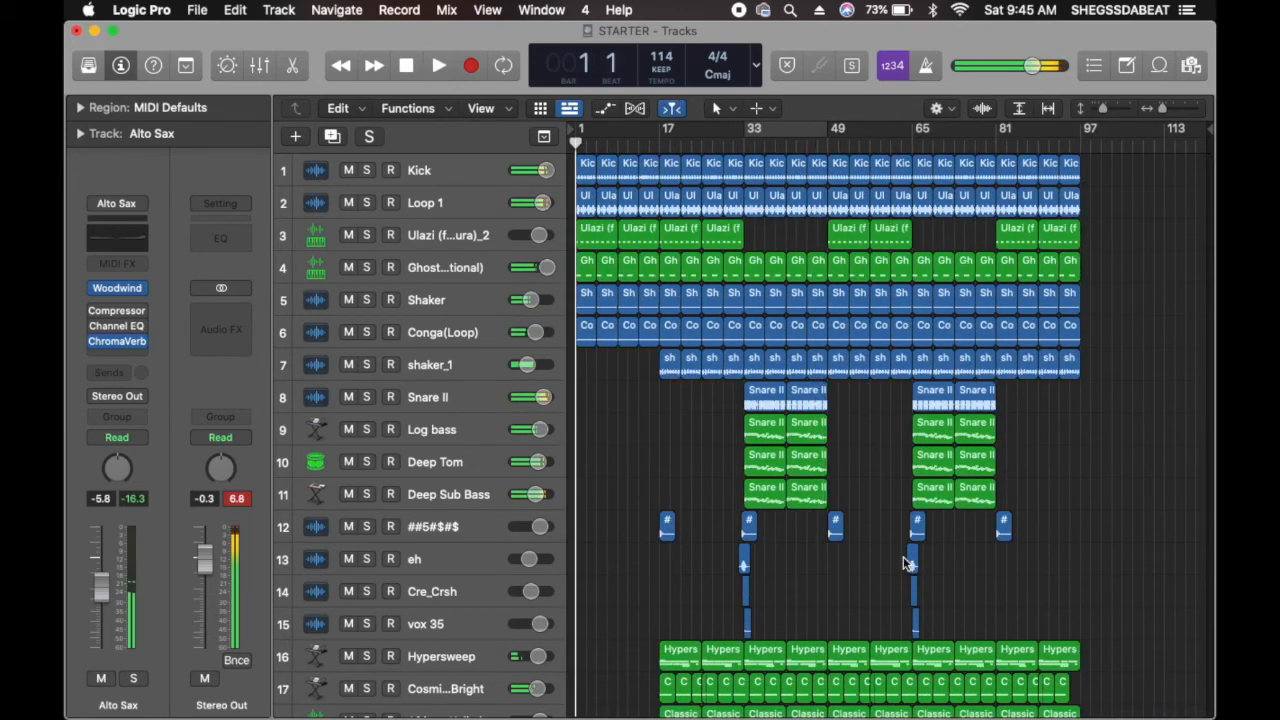
left_click(432, 64)
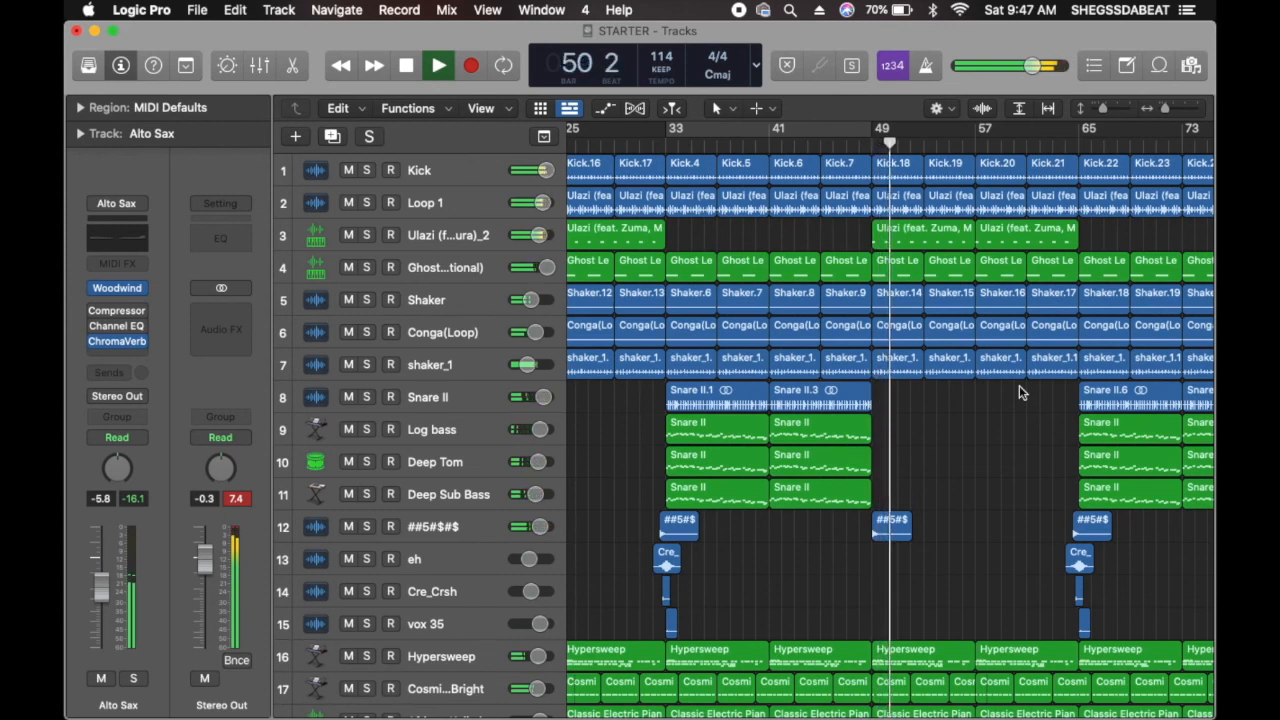
left_click(436, 64)
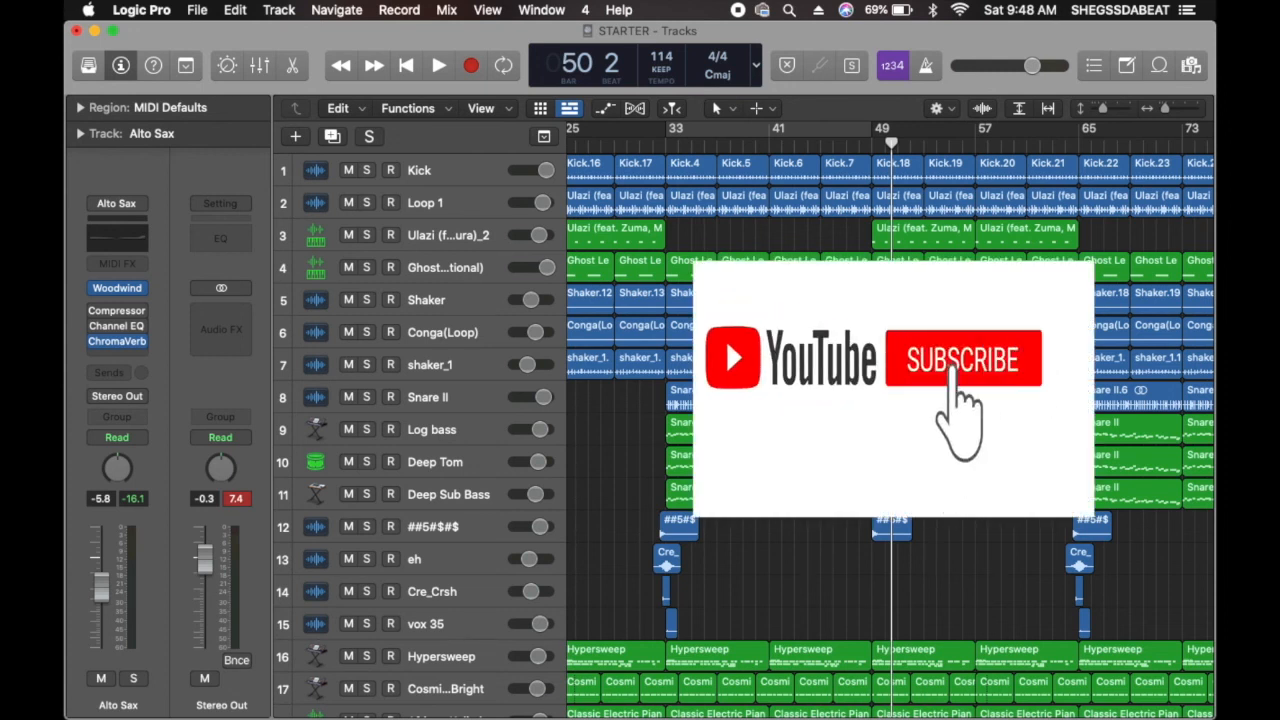
left_click(964, 358)
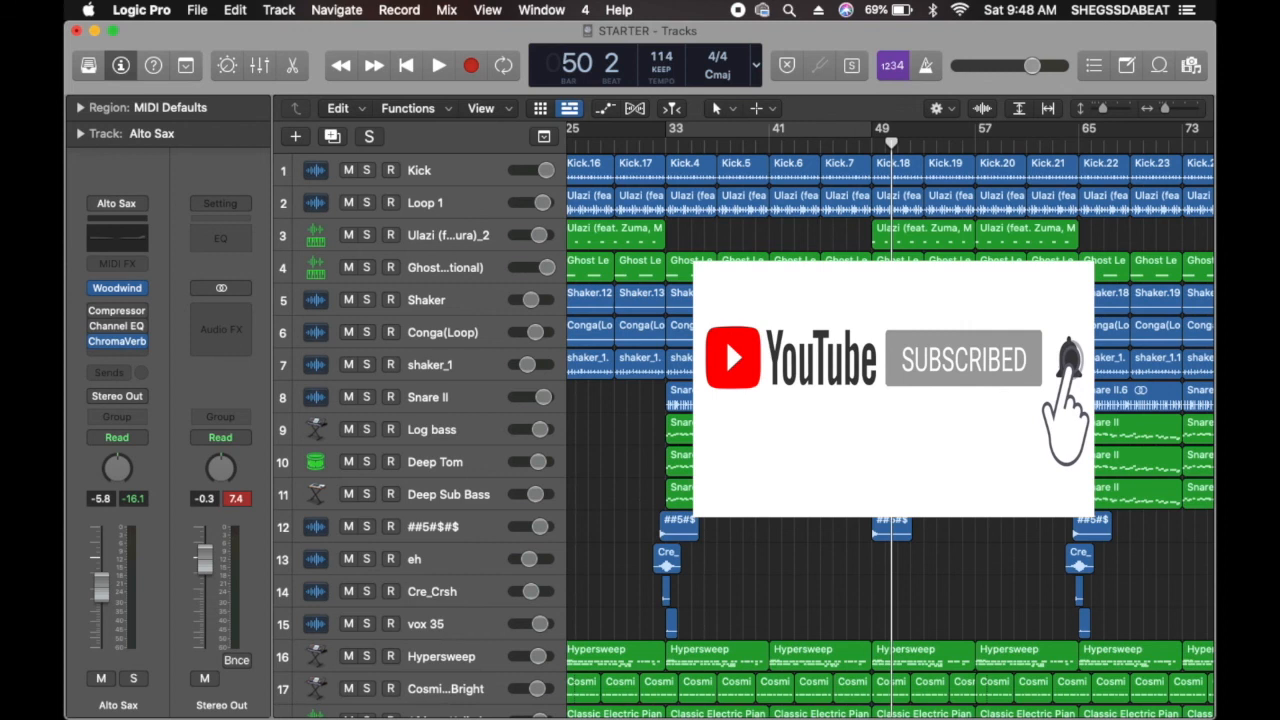